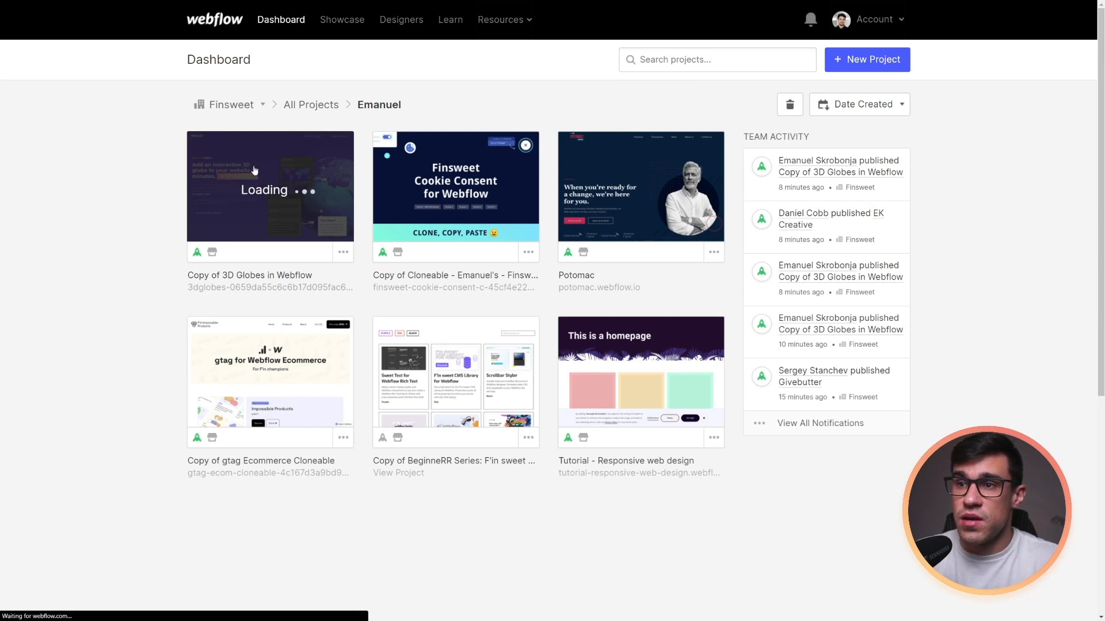
# Open the 'Copy of 3D Globes in Webflow' project from the Dashboard.
pyautogui.click(269, 195)
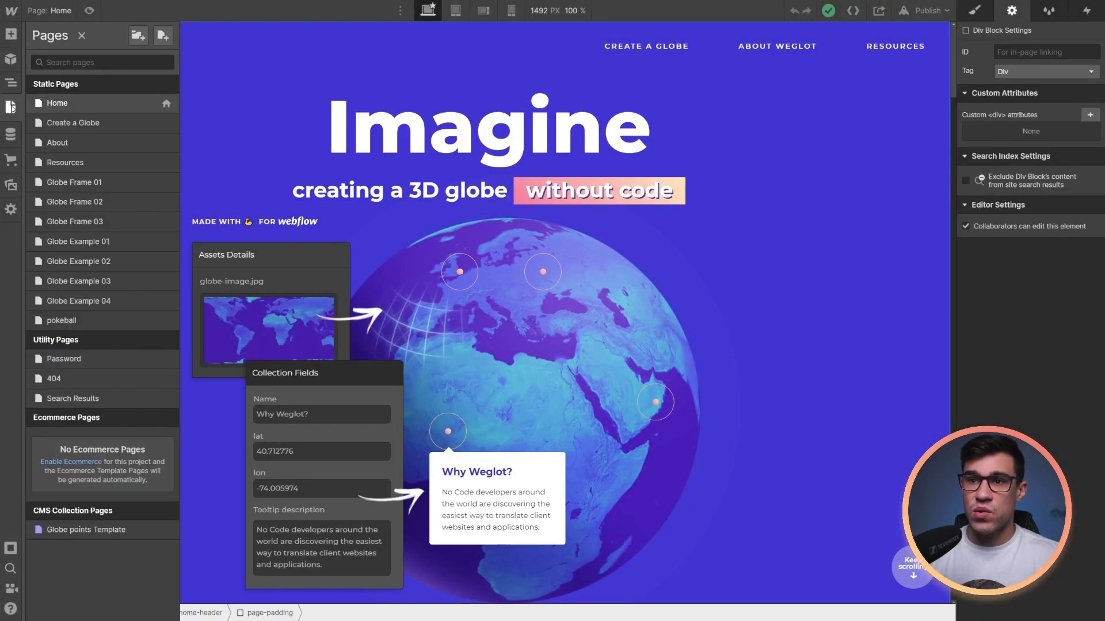
pyautogui.moveTo(103, 241)
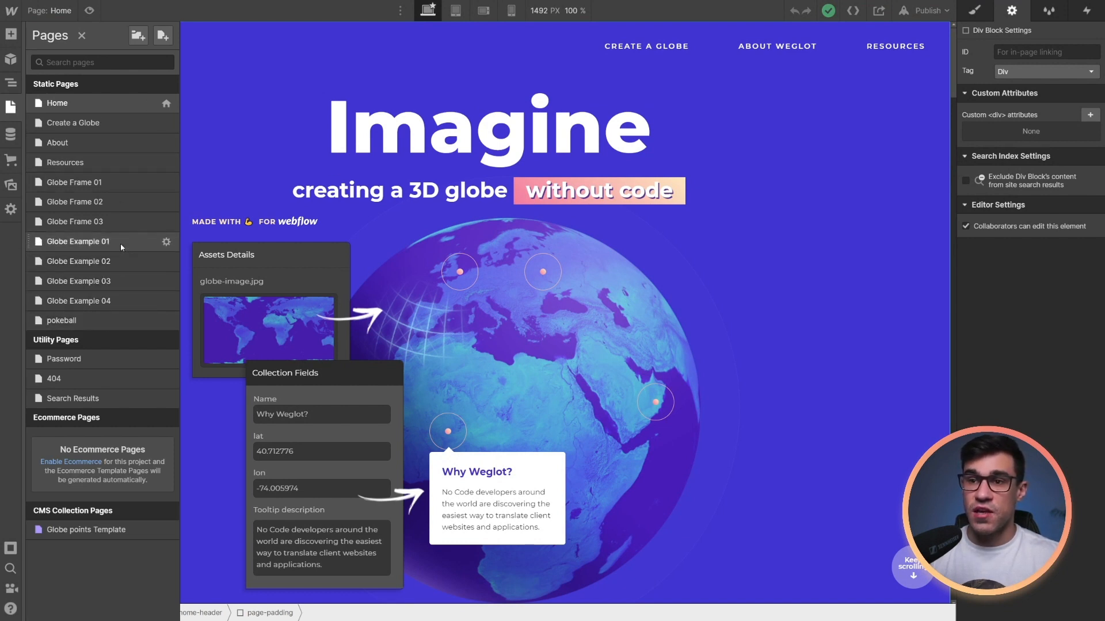
# Switch to Globe Example 01 and open its live webflow.io site showing the moon globe.
pyautogui.click(76, 241)
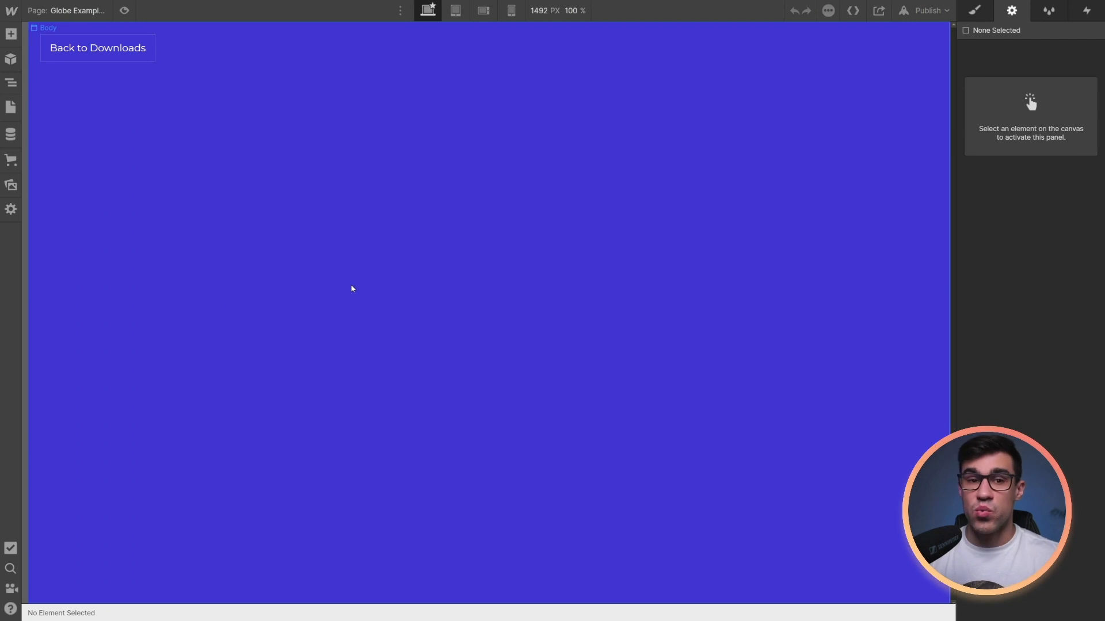
pyautogui.moveTo(386, 288)
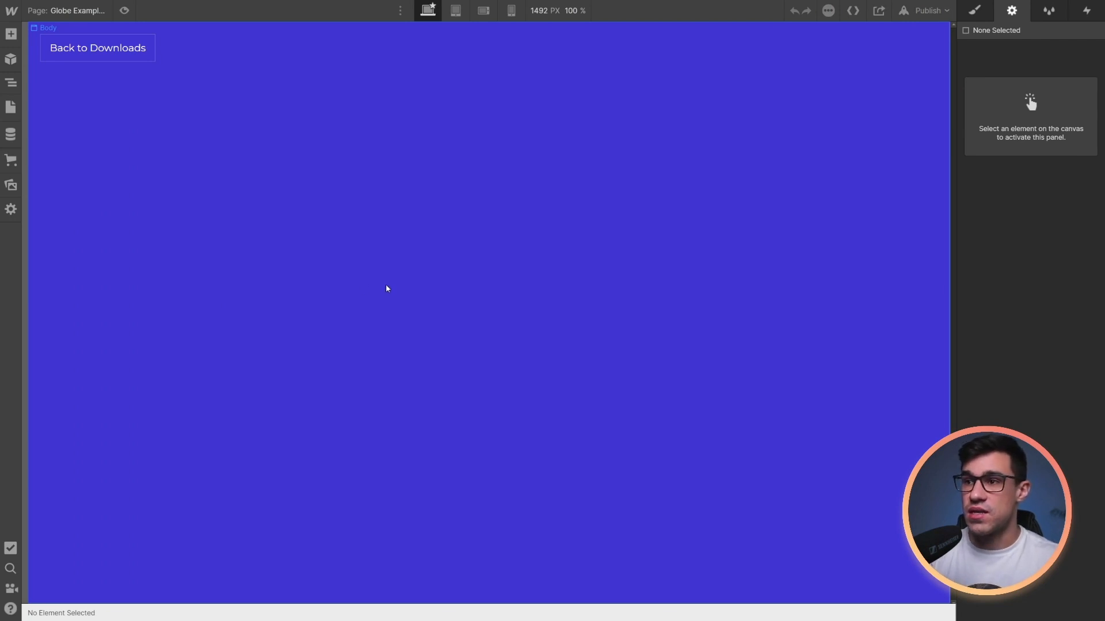
pyautogui.click(927, 10)
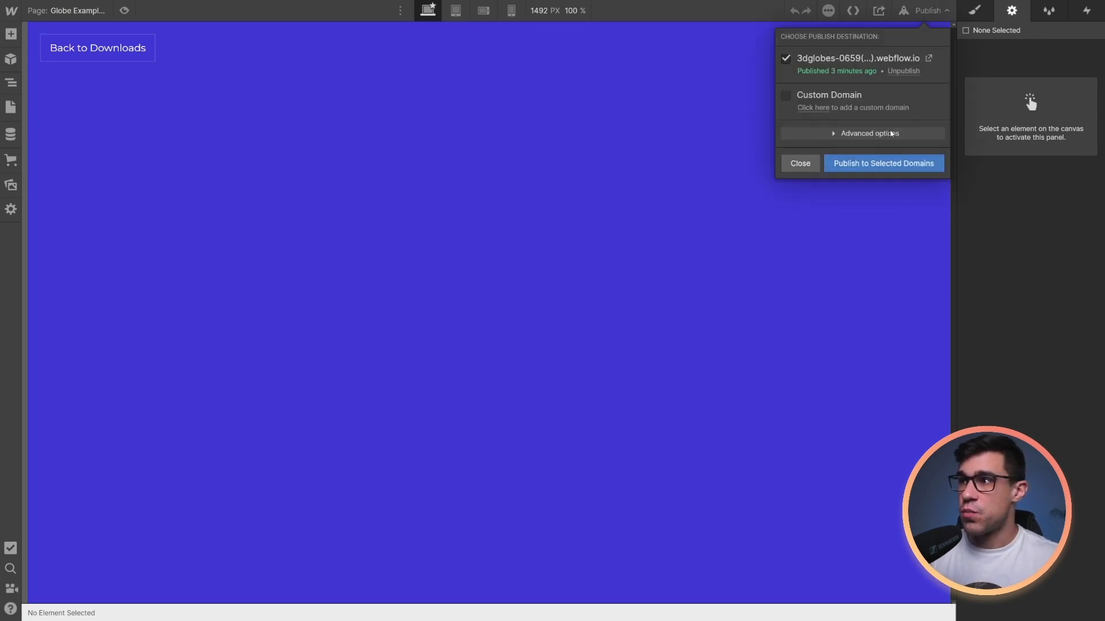
pyautogui.click(882, 163)
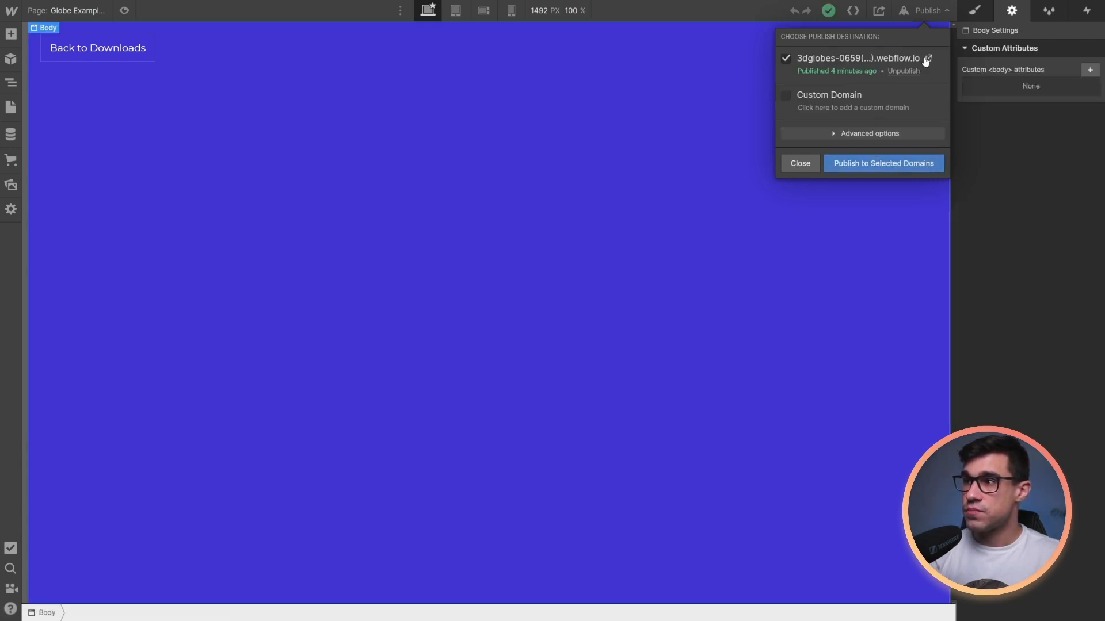
pyautogui.click(926, 59)
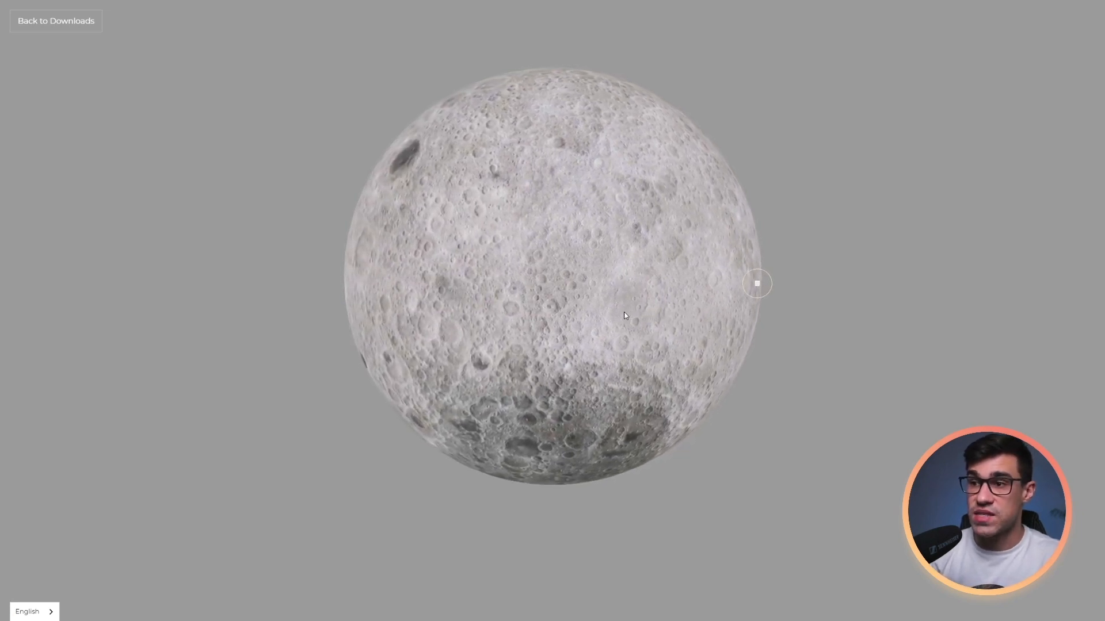
# Close the publishing options and inspect fs-globe-container and Collection List Wrapper in the Navigator.
pyautogui.click(927, 10)
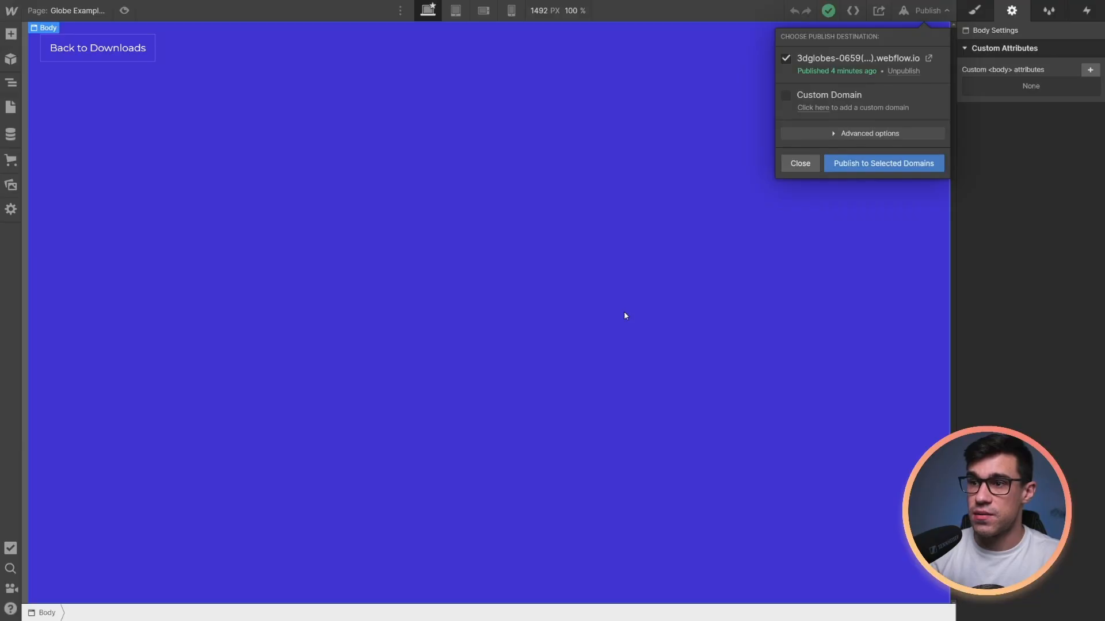
pyautogui.click(800, 163)
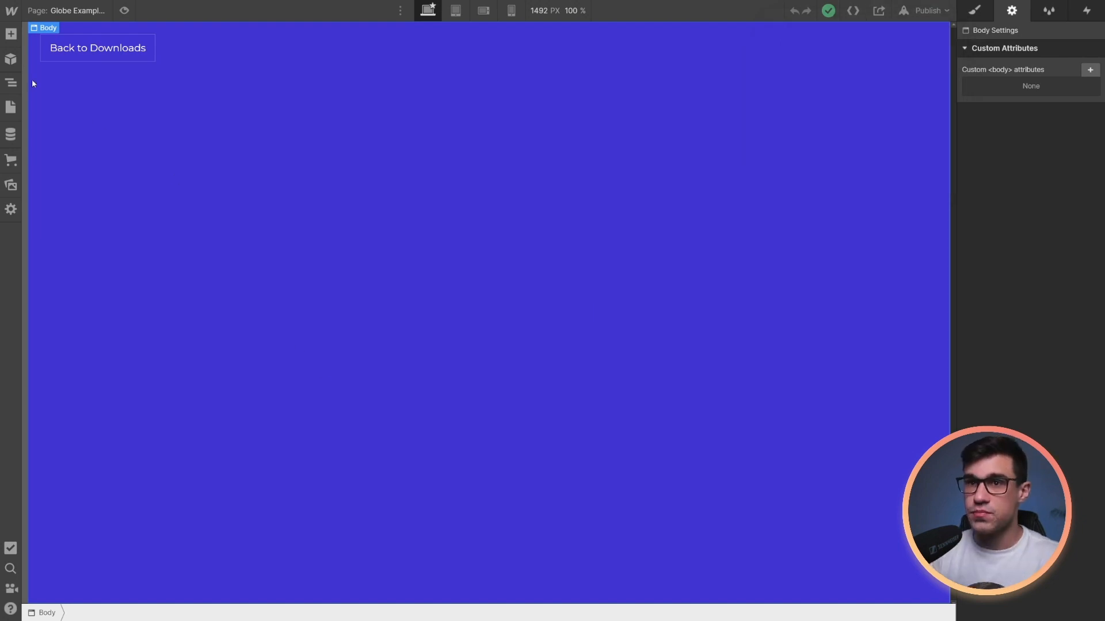
pyautogui.click(10, 83)
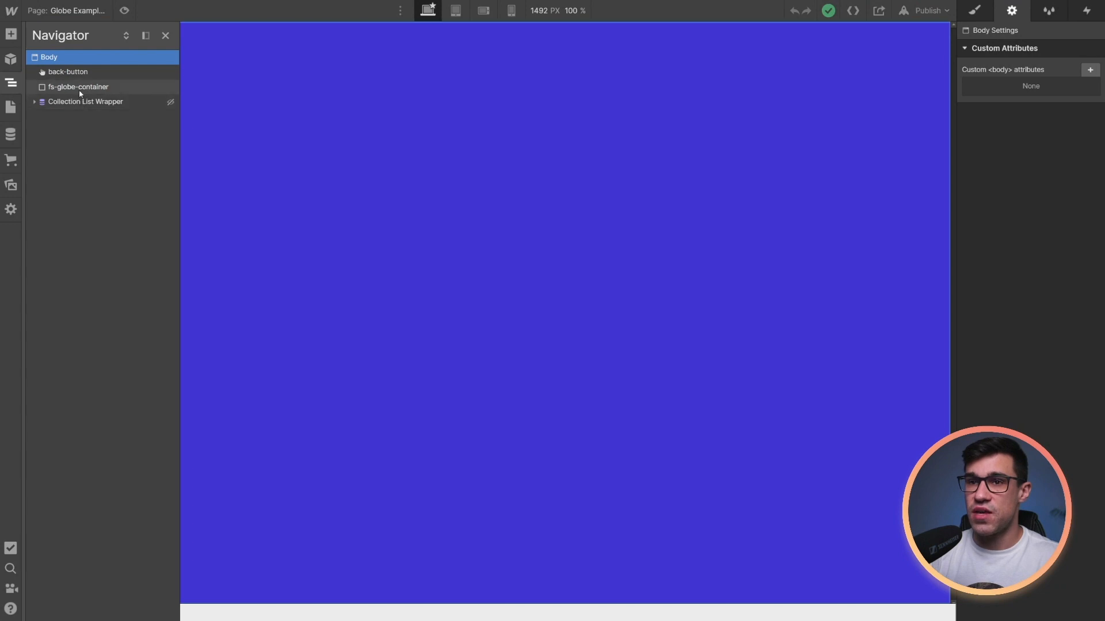
pyautogui.click(78, 87)
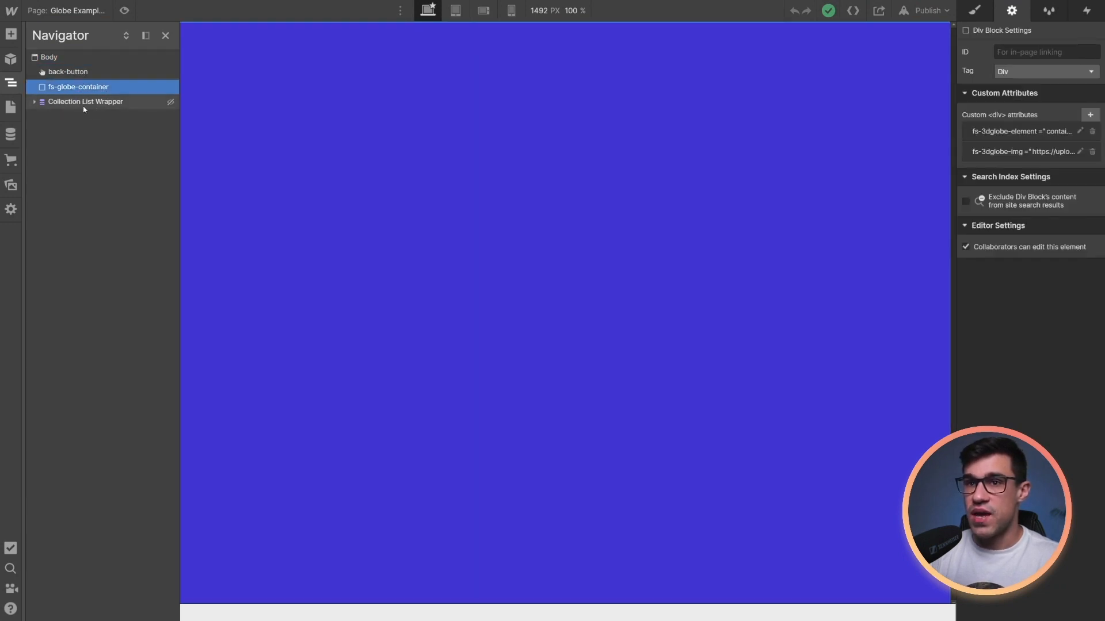
pyautogui.click(85, 101)
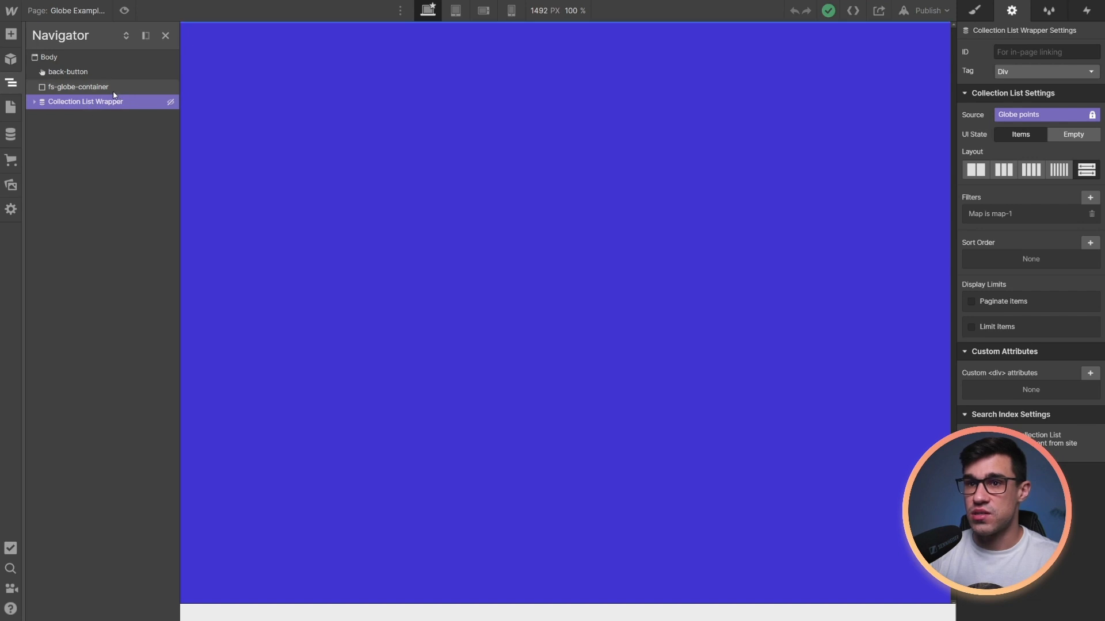
pyautogui.click(79, 87)
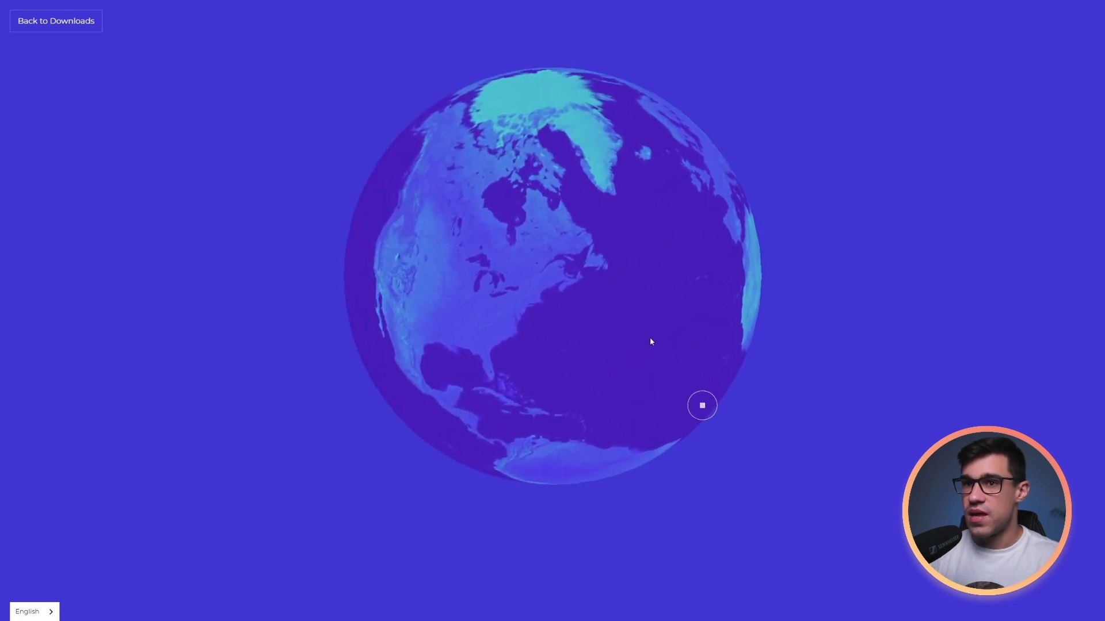
pyautogui.moveTo(259, 157)
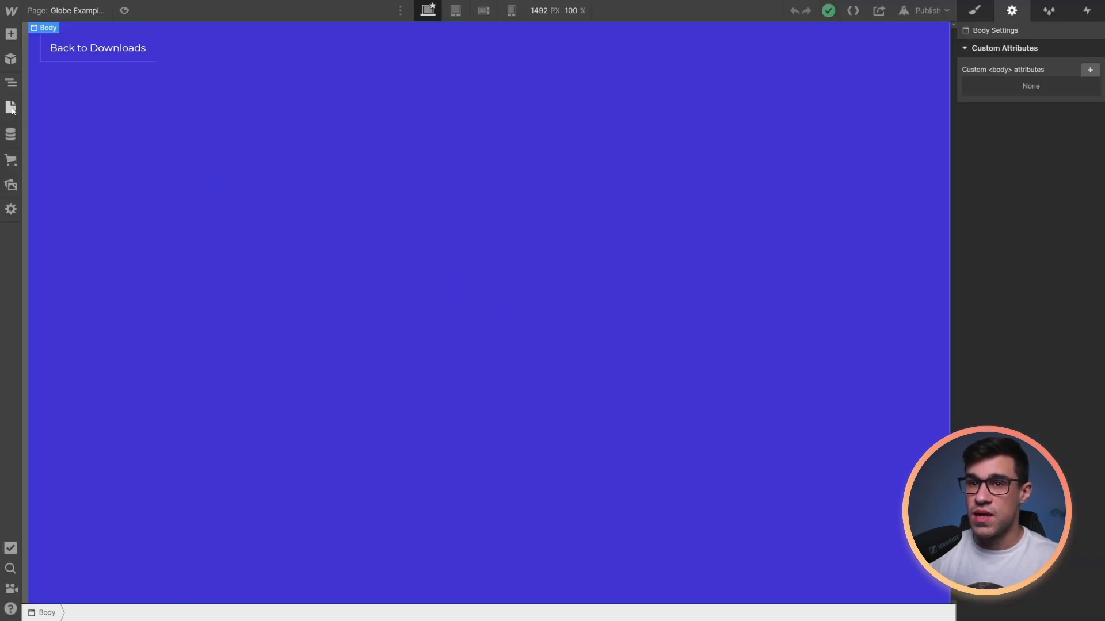
# Open Globe Frame 01 and select fs-globe-container to view its custom attributes.
pyautogui.click(10, 107)
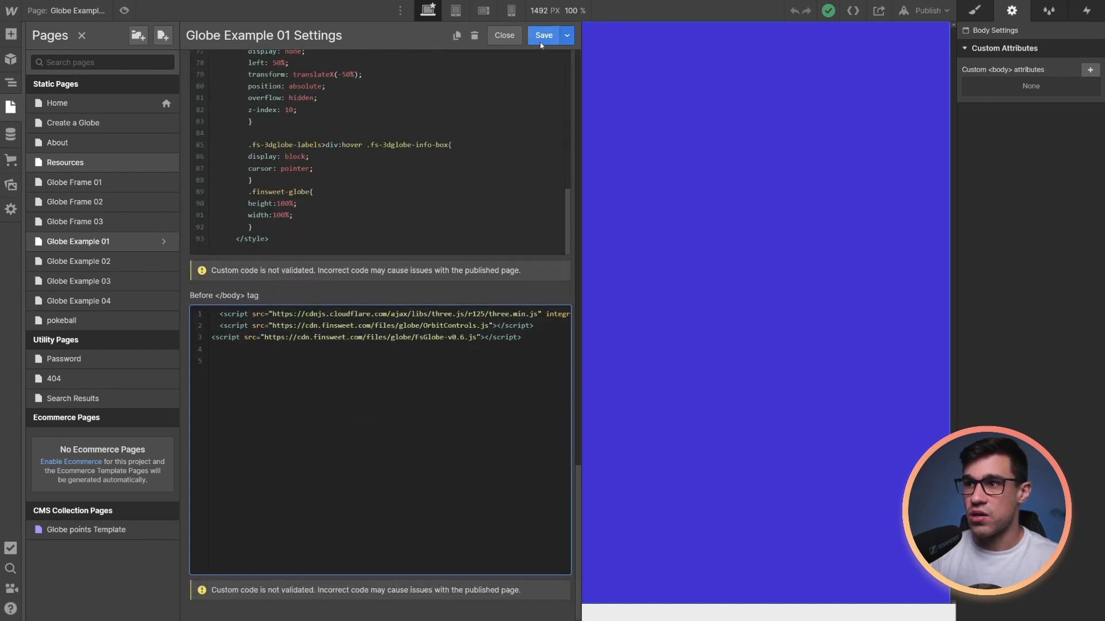
pyautogui.click(543, 34)
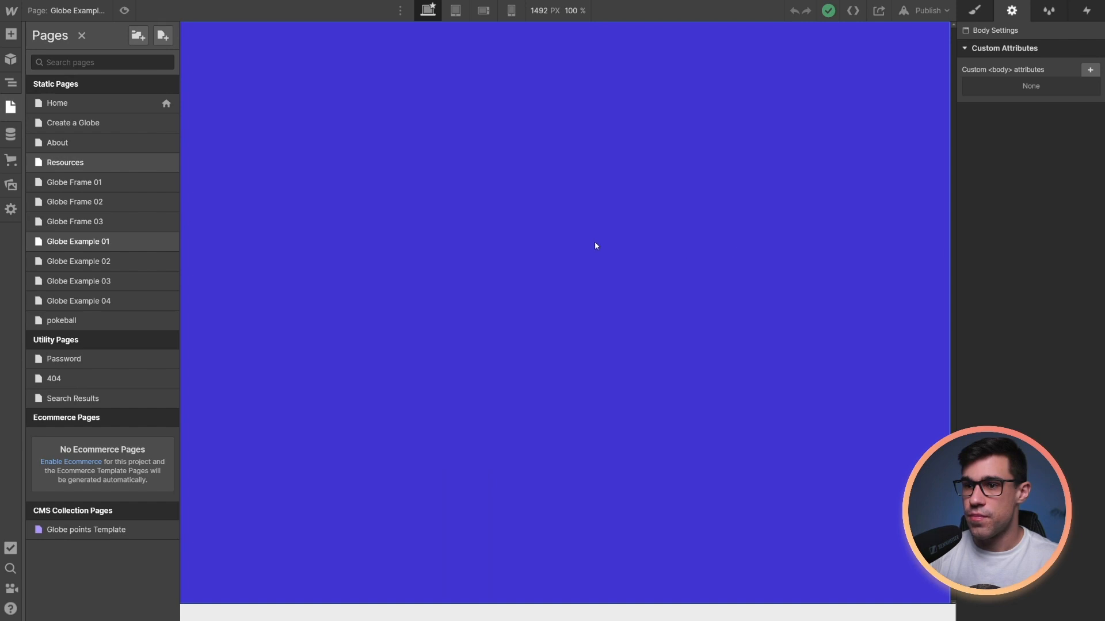
pyautogui.click(74, 181)
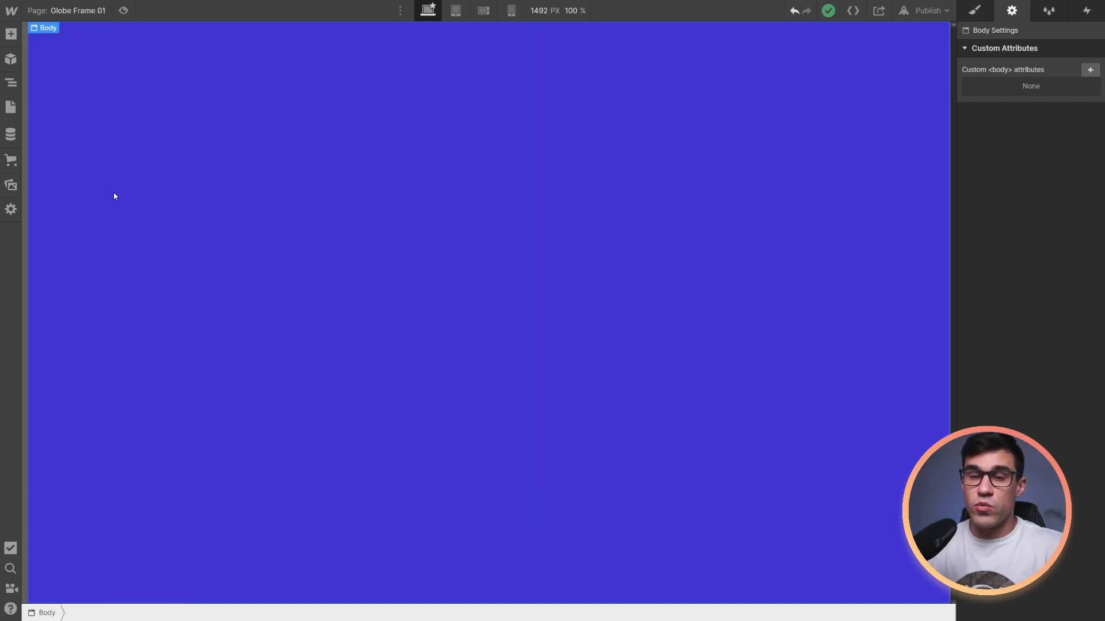
pyautogui.moveTo(115, 147)
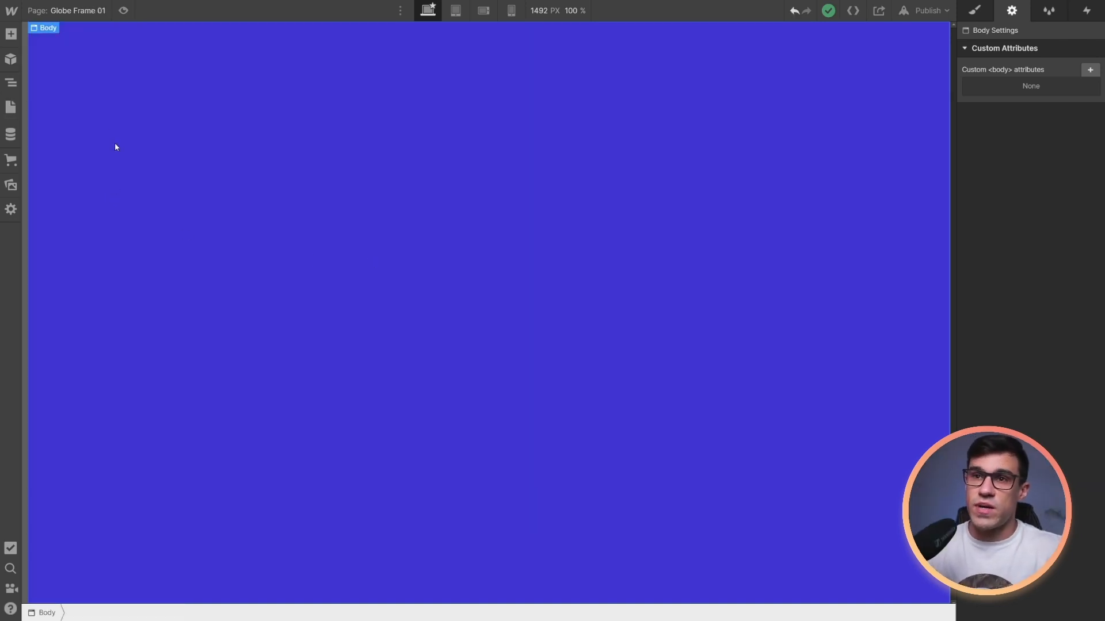
pyautogui.click(11, 82)
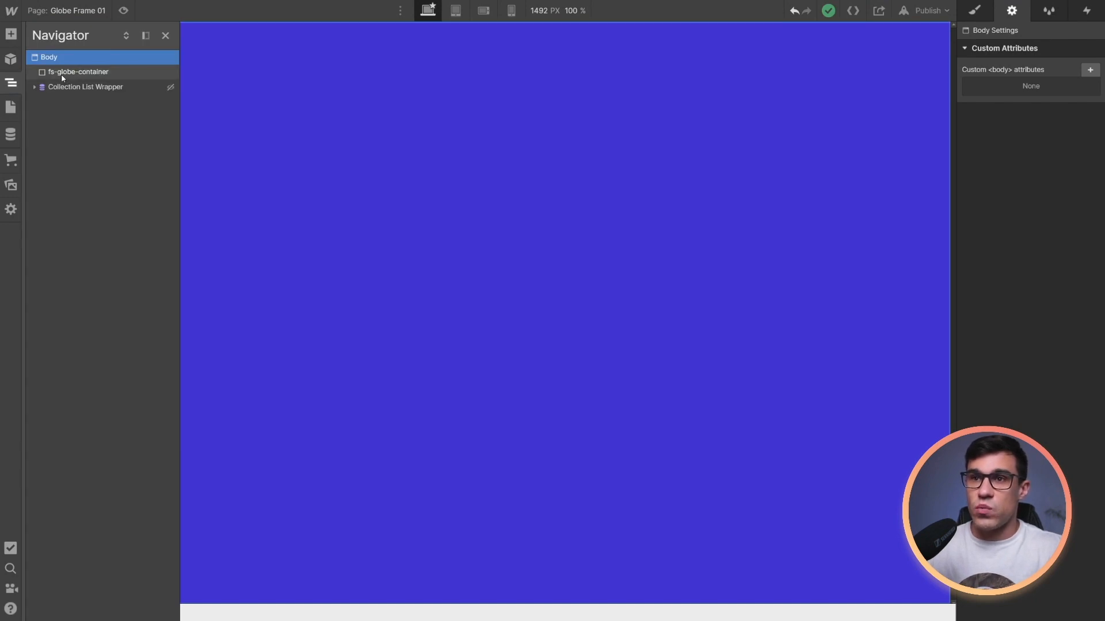
pyautogui.click(78, 72)
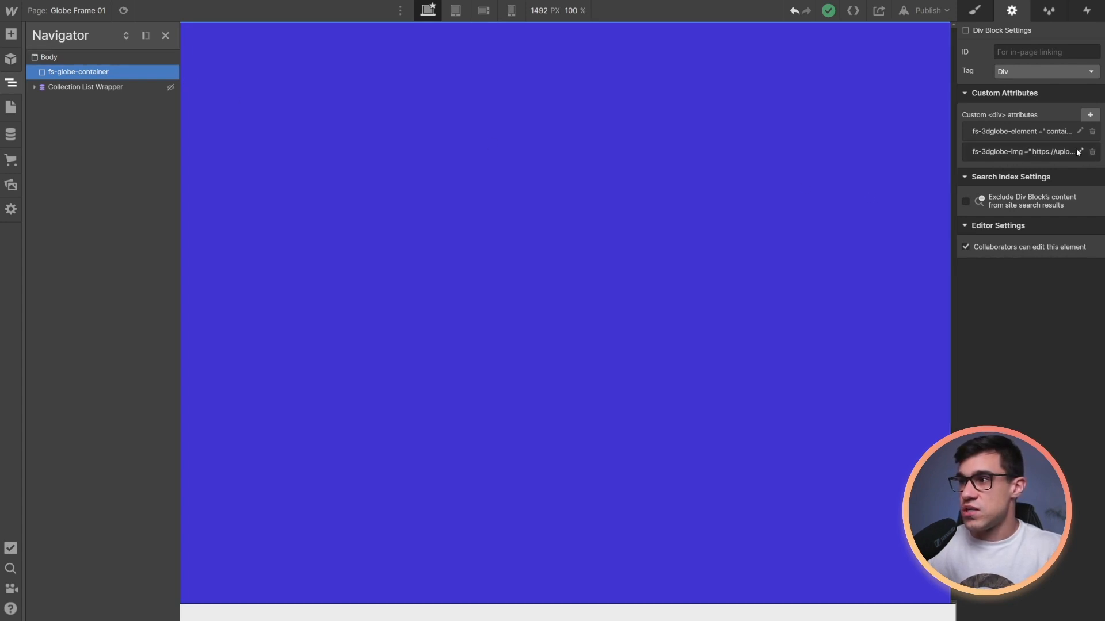
# Upload the Map.jpg texture to the asset library and copy its link.
pyautogui.click(1082, 151)
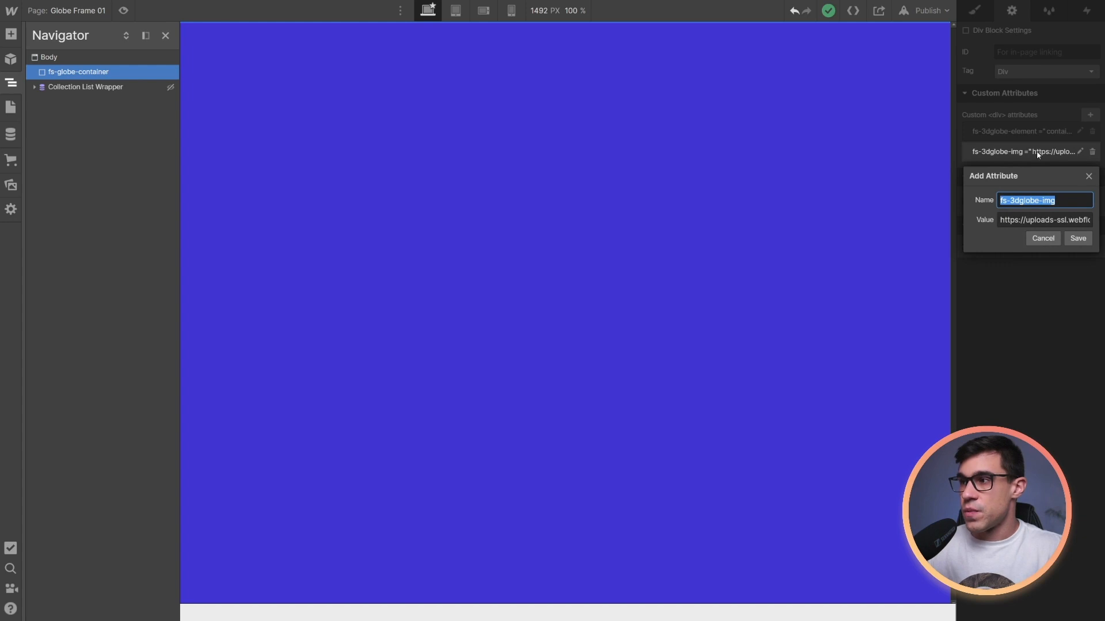
pyautogui.click(10, 186)
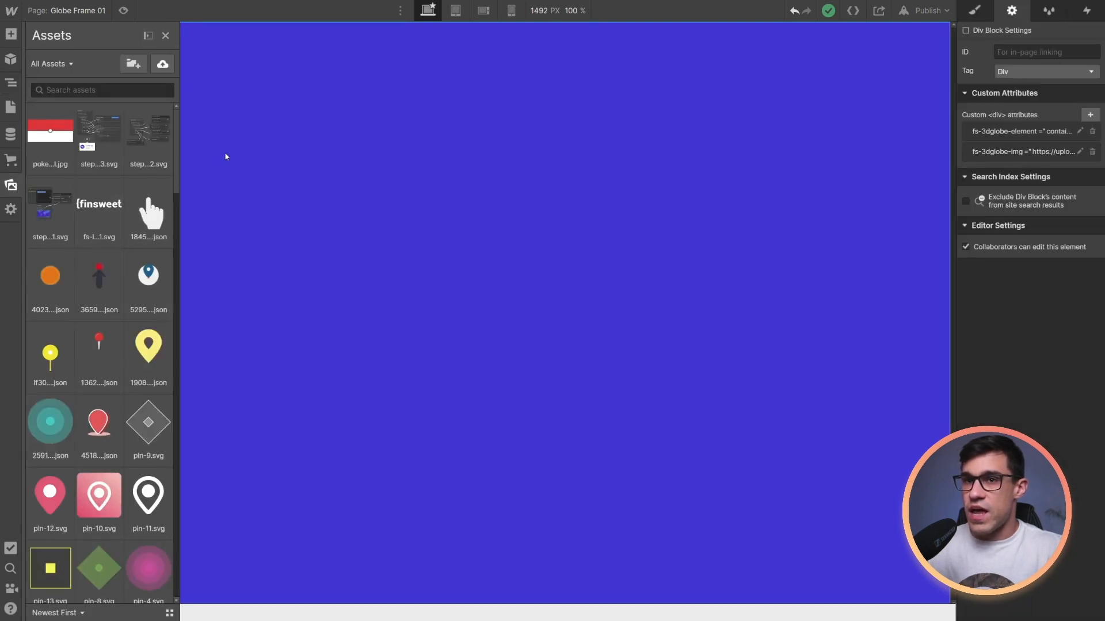
pyautogui.click(162, 63)
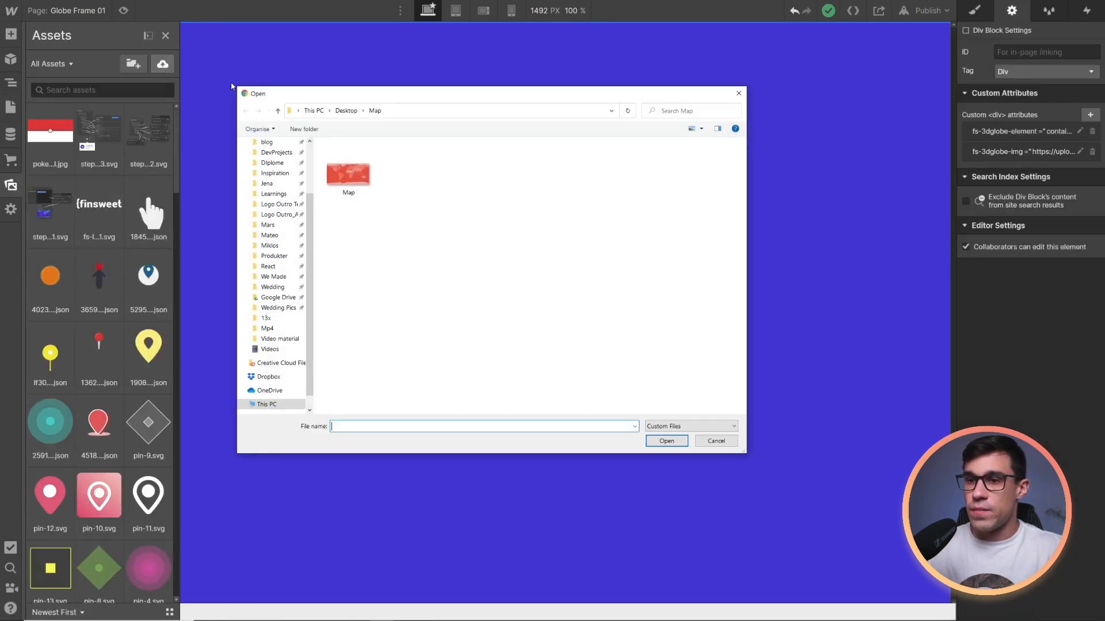
pyautogui.click(348, 171)
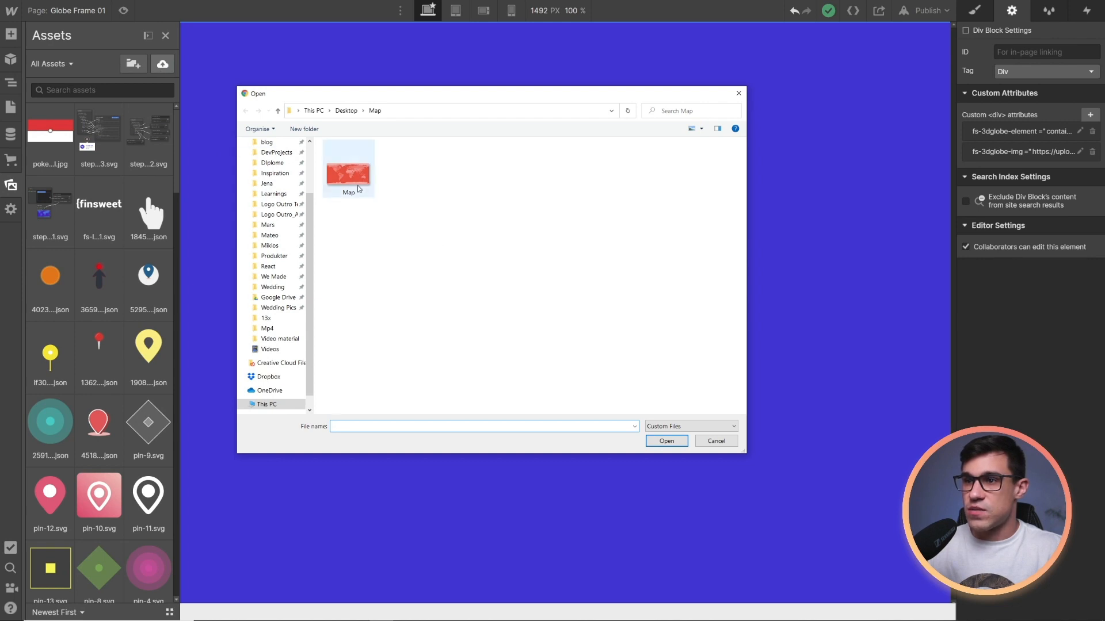
pyautogui.click(348, 166)
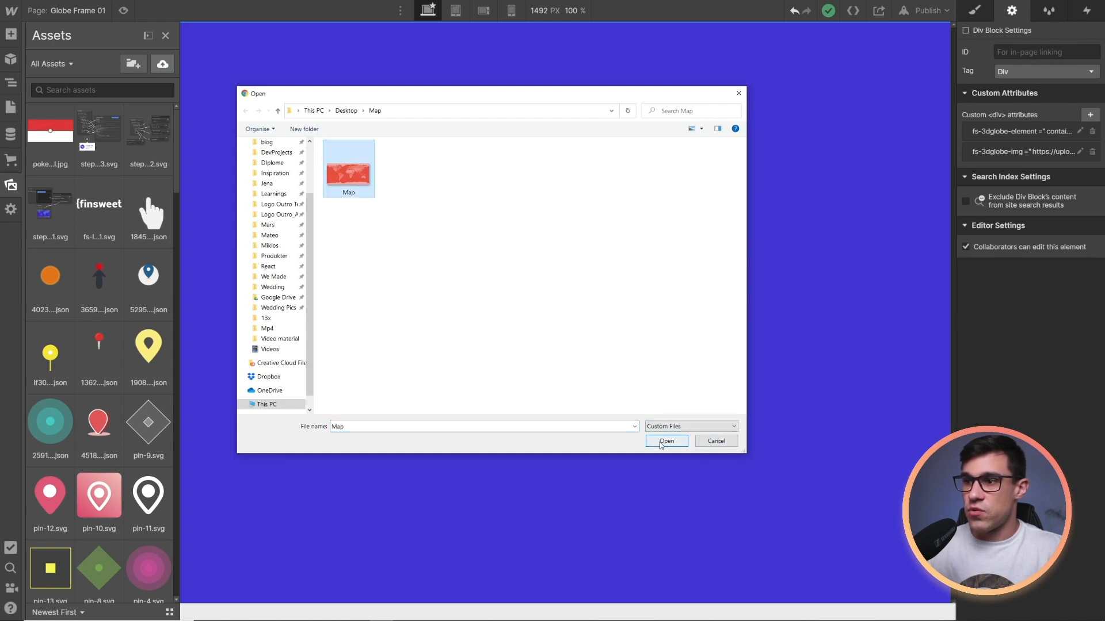
pyautogui.click(664, 441)
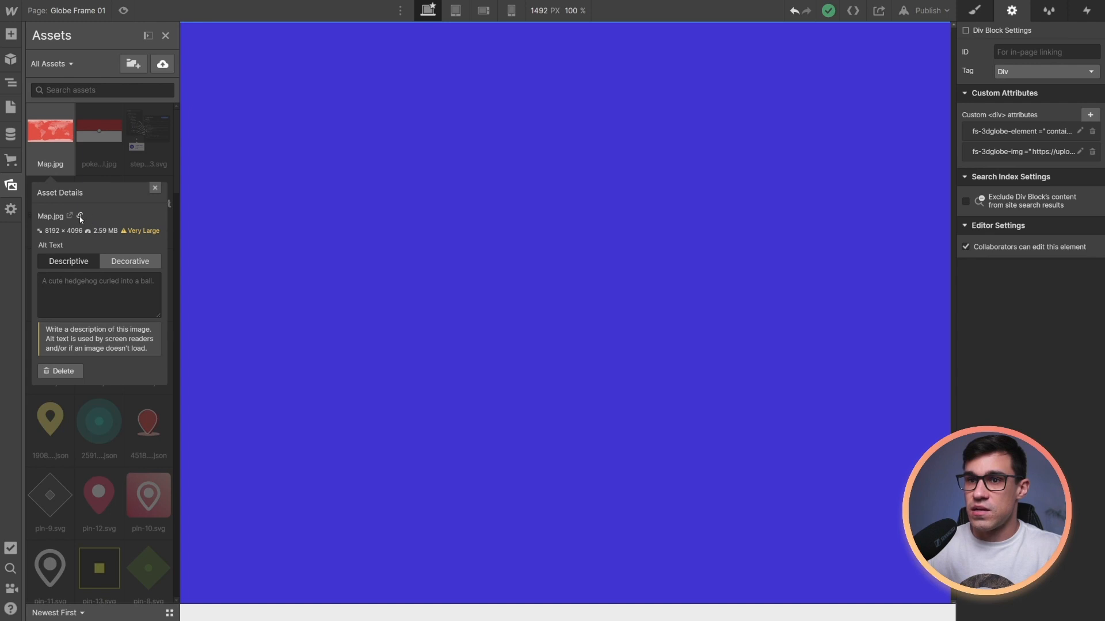
pyautogui.click(79, 216)
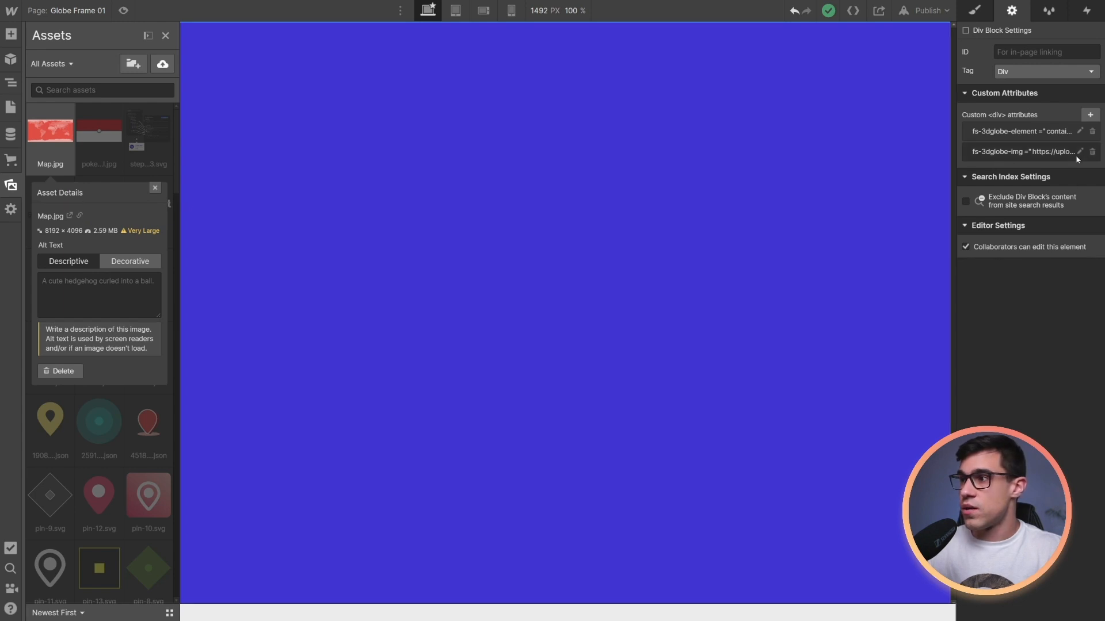
# Set the fs-3dglobe-img attribute value to lfc23_globe-texture-3.jpg and save.
pyautogui.click(1082, 152)
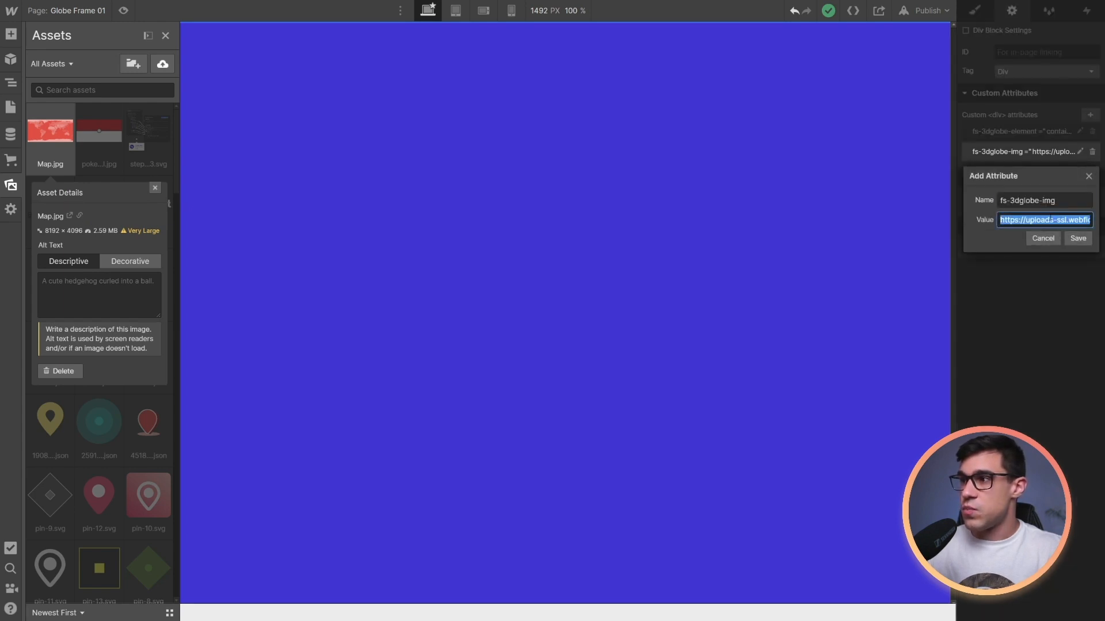
pyautogui.write('lfc23_globe-texture-3.jpg')
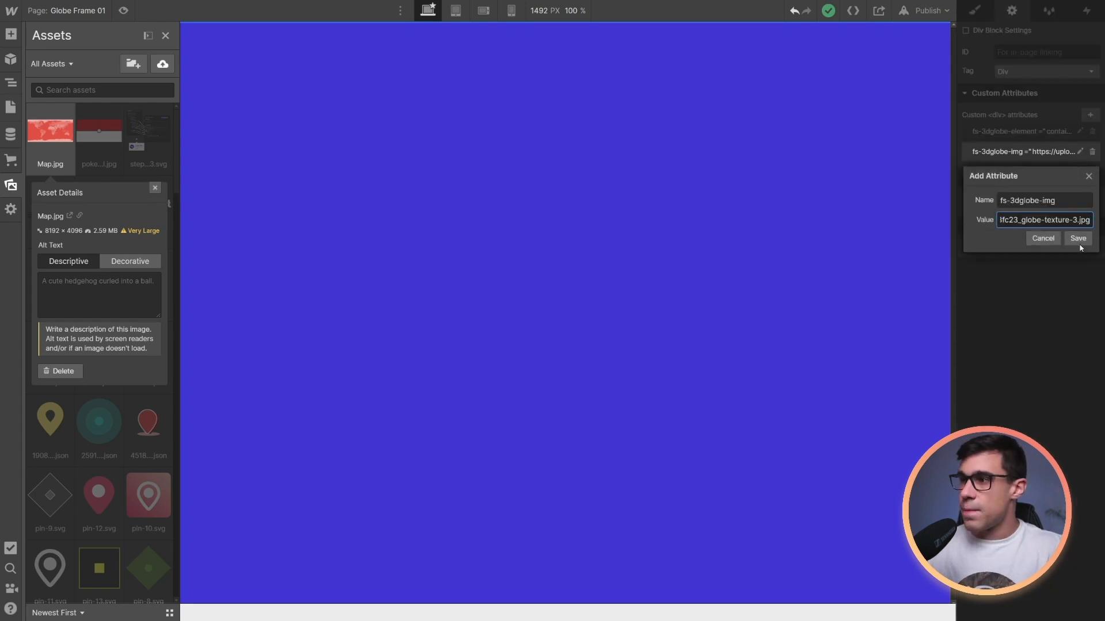
pyautogui.click(1077, 238)
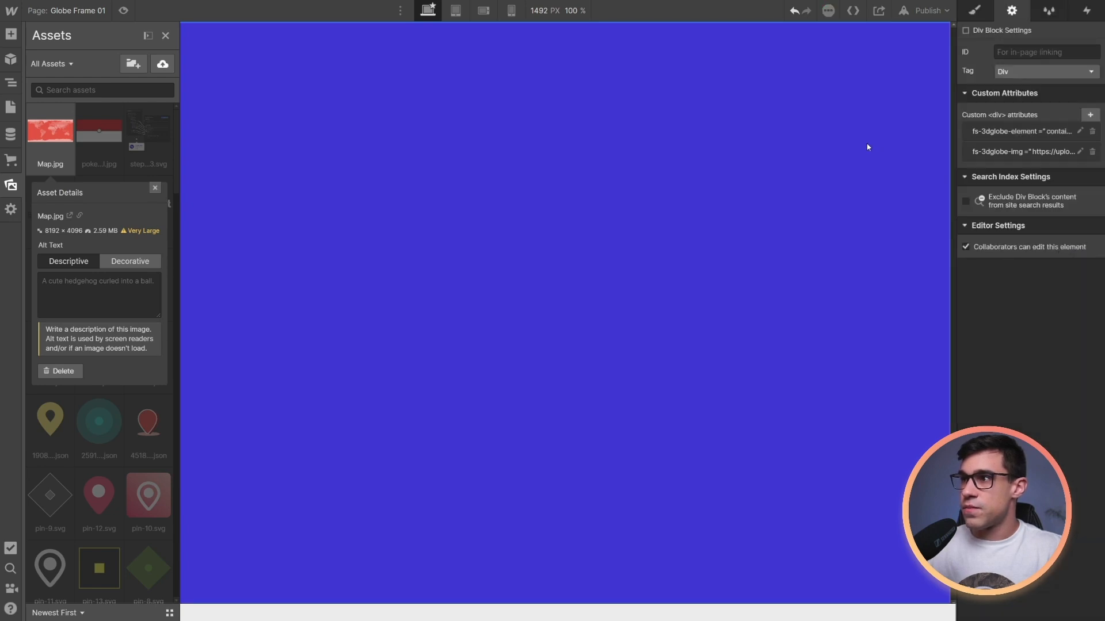
# Publish the site to the selected webflow.io domain and close the confirmation.
pyautogui.click(925, 10)
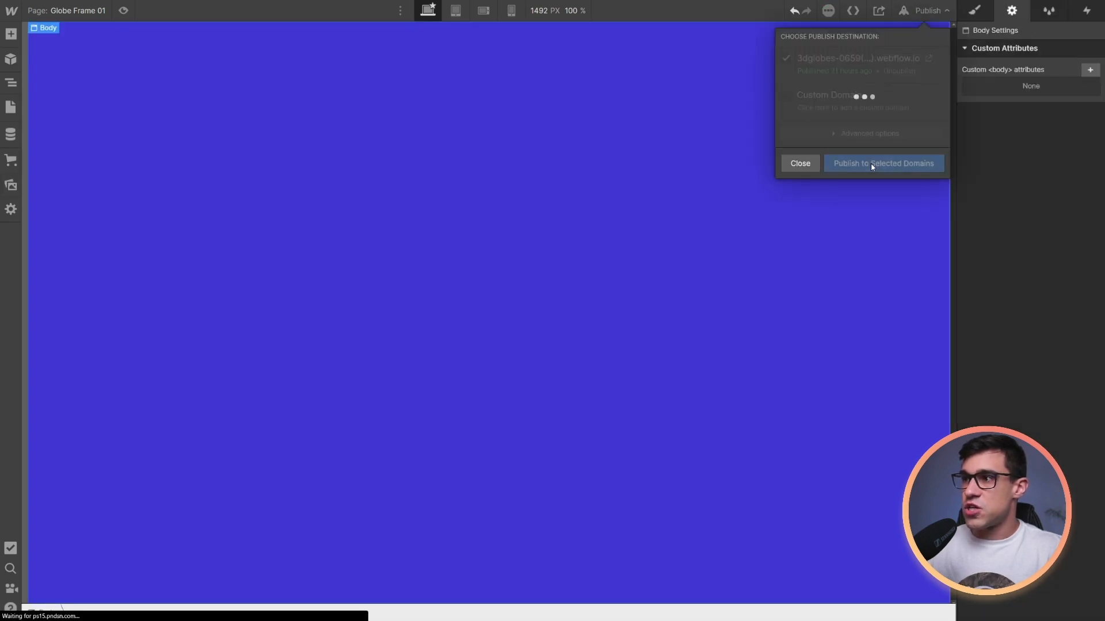
pyautogui.click(882, 163)
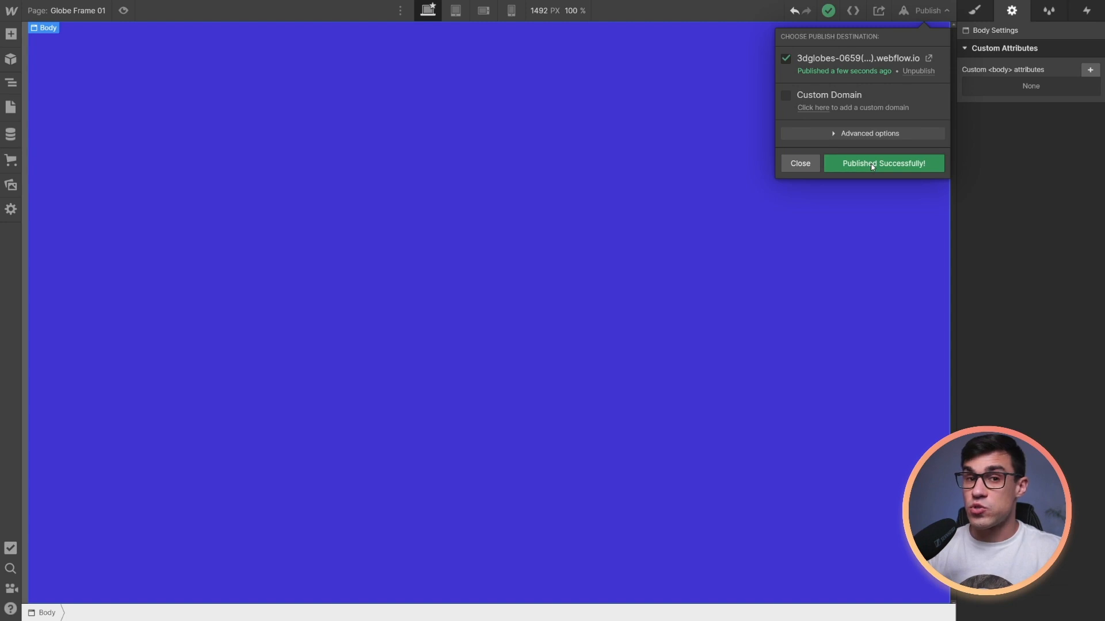
pyautogui.moveTo(905, 97)
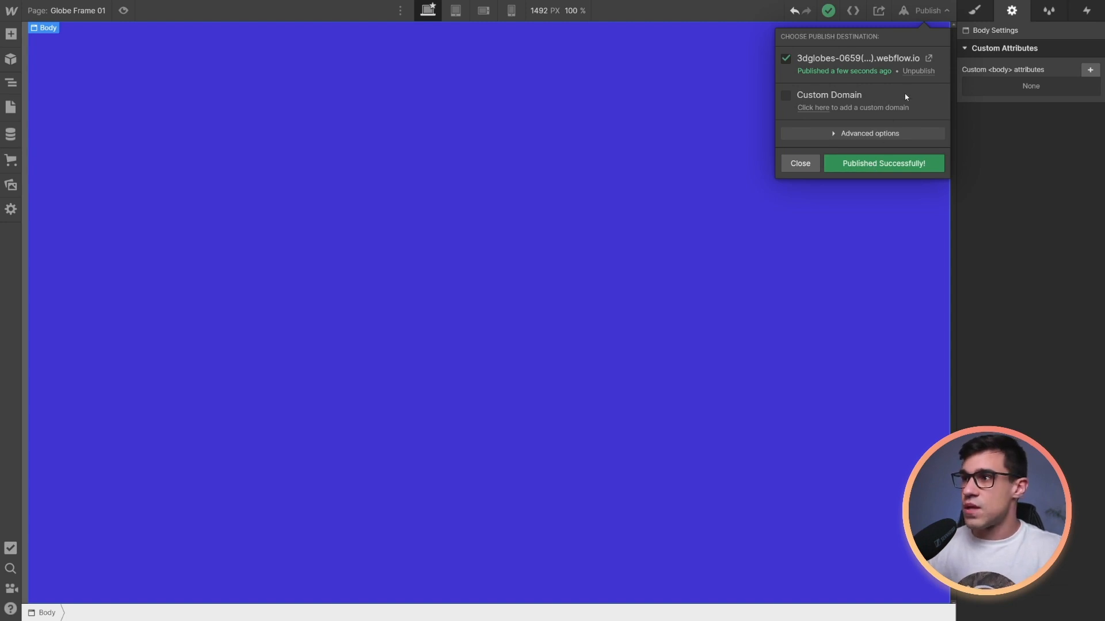
pyautogui.click(799, 163)
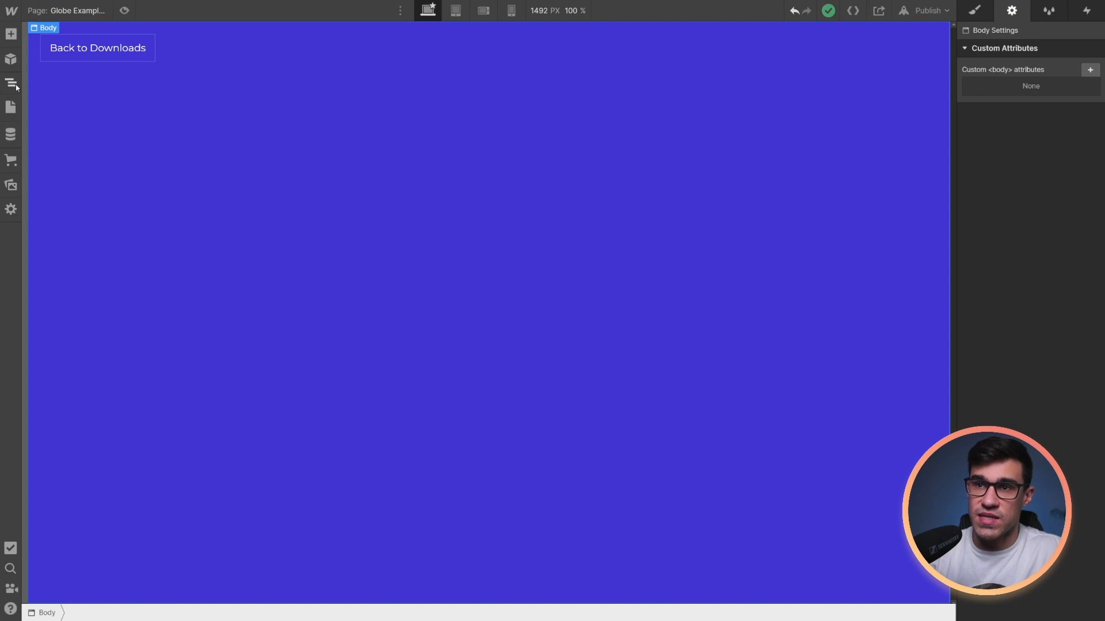
# Expand the Collection List Wrapper and inspect fs-globe-pin and its children.
pyautogui.click(11, 83)
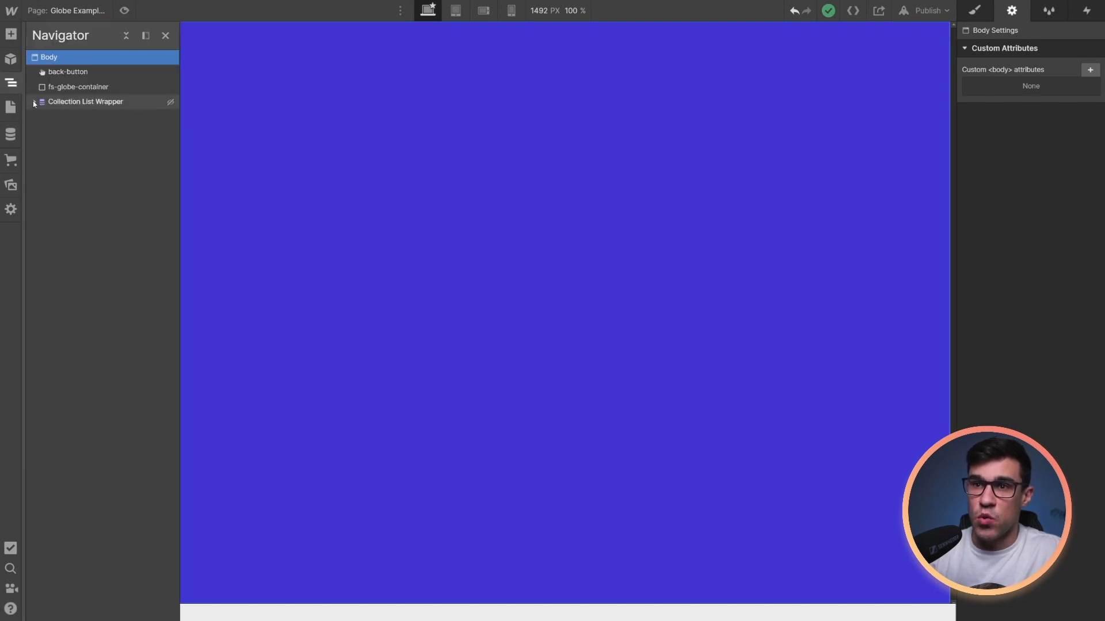
pyautogui.click(34, 102)
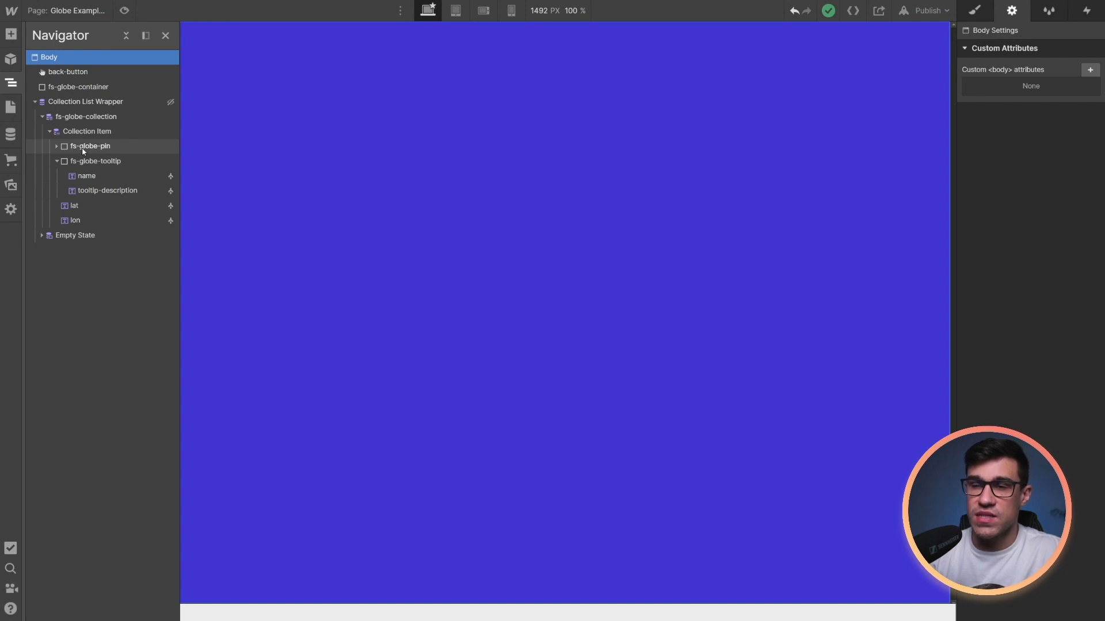
pyautogui.moveTo(106, 150)
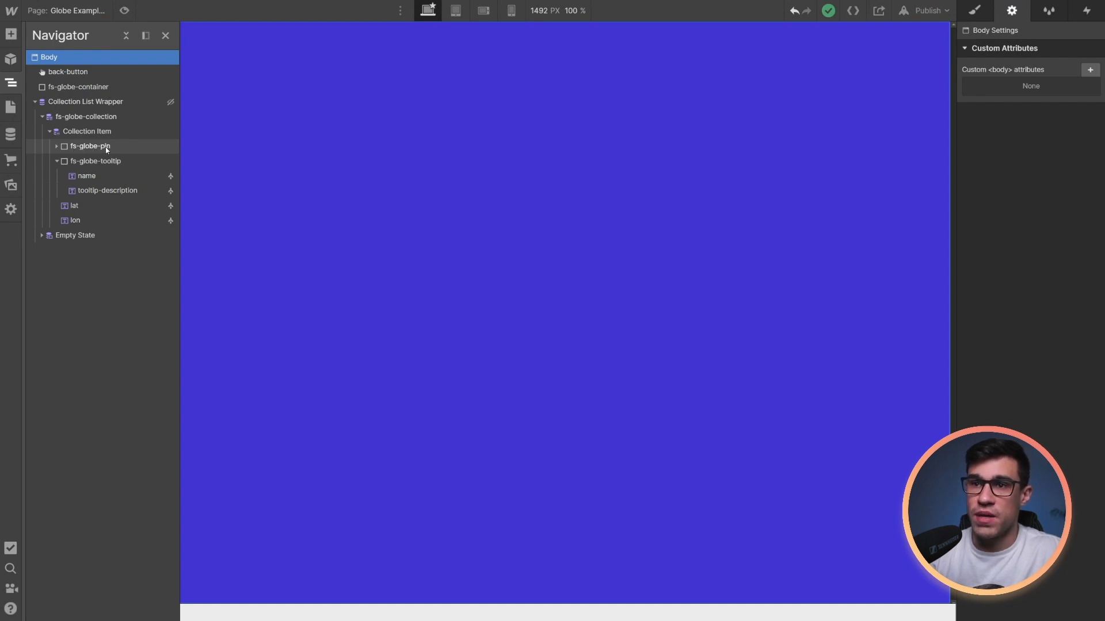
pyautogui.click(91, 146)
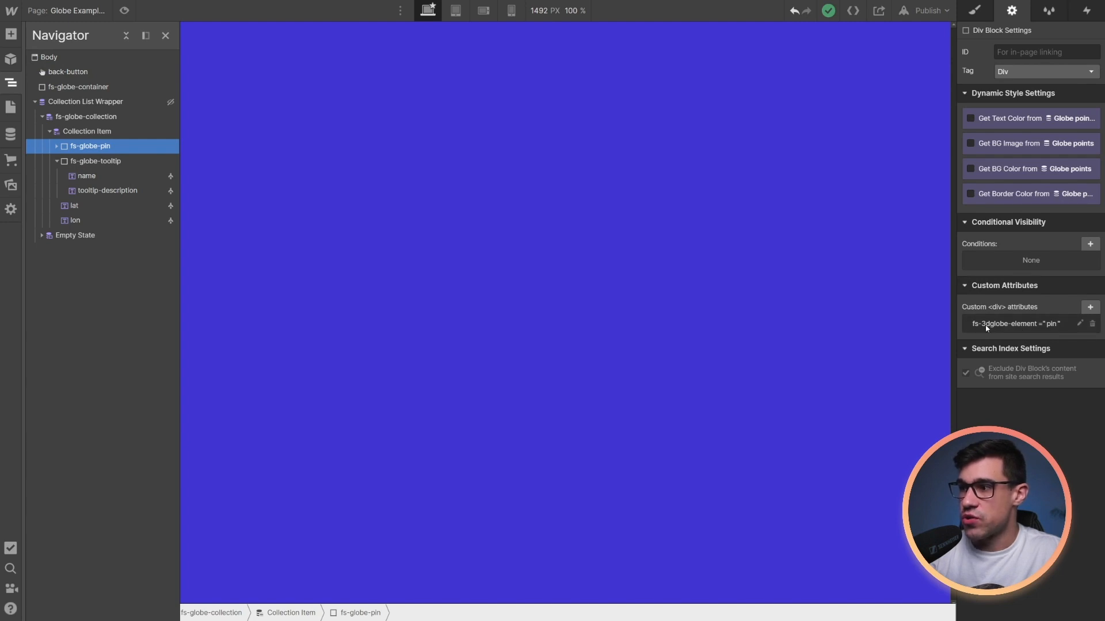
pyautogui.moveTo(1046, 327)
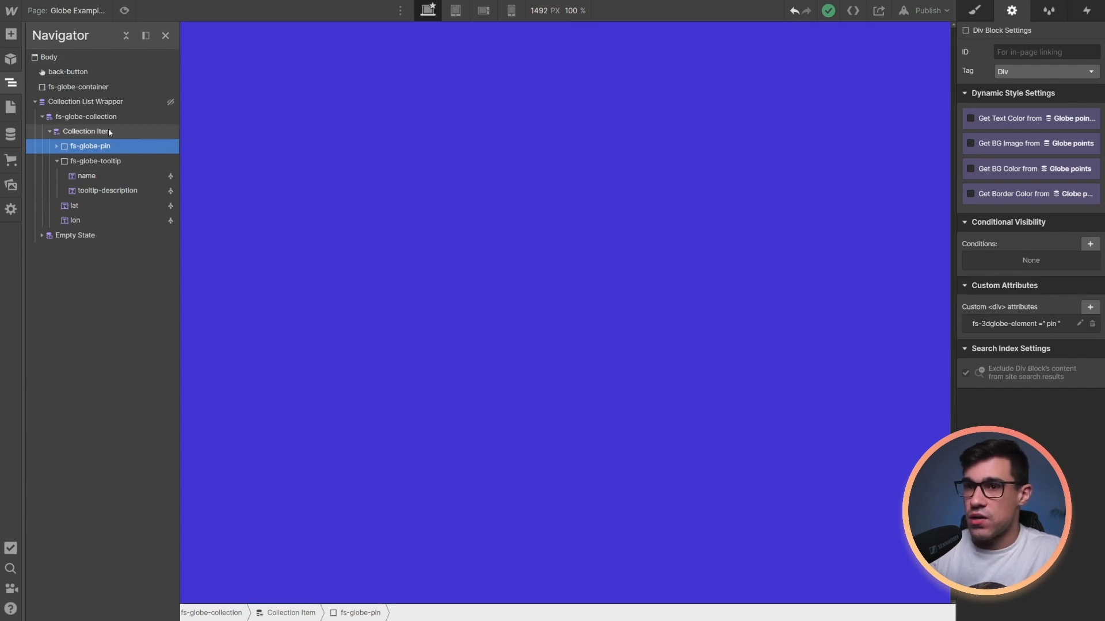
pyautogui.click(56, 146)
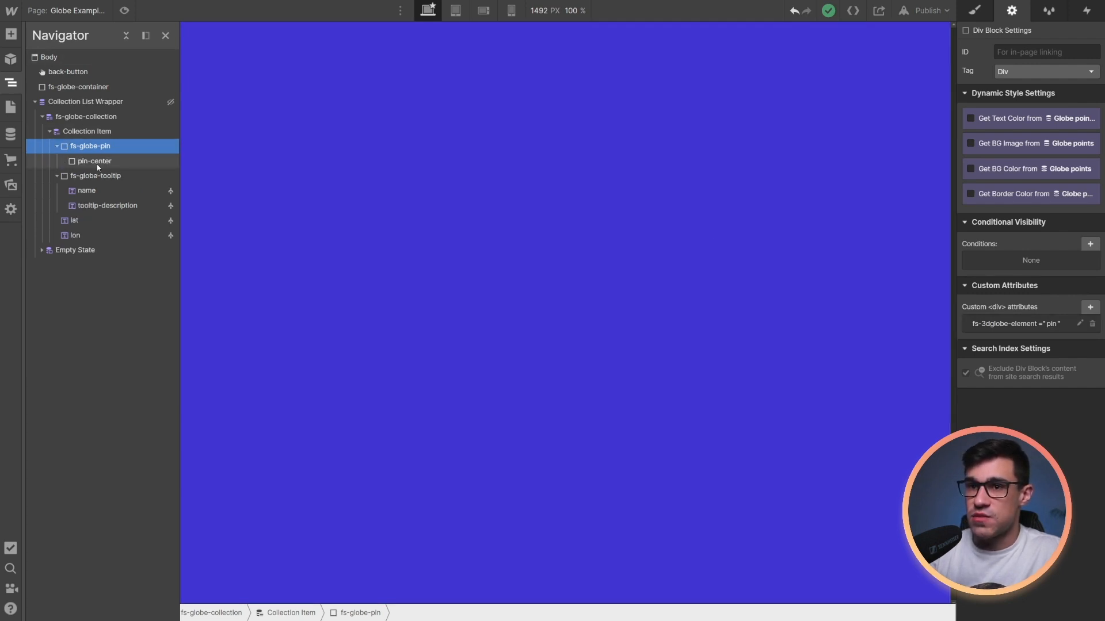
# Make the collection items visible on the canvas and select a globe pin.
pyautogui.click(85, 101)
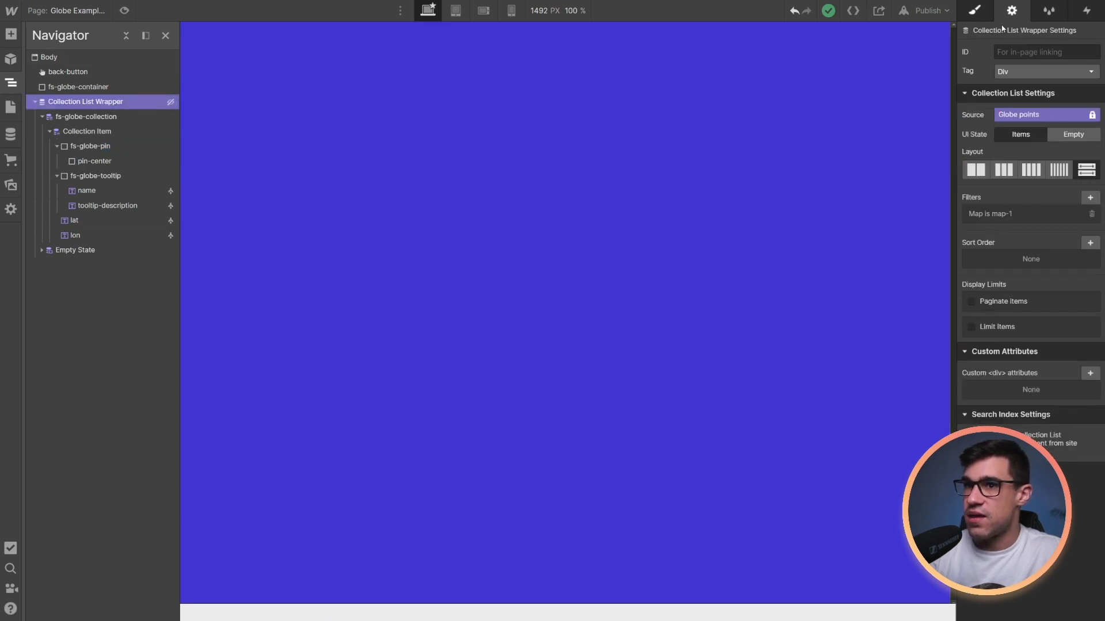
pyautogui.click(975, 11)
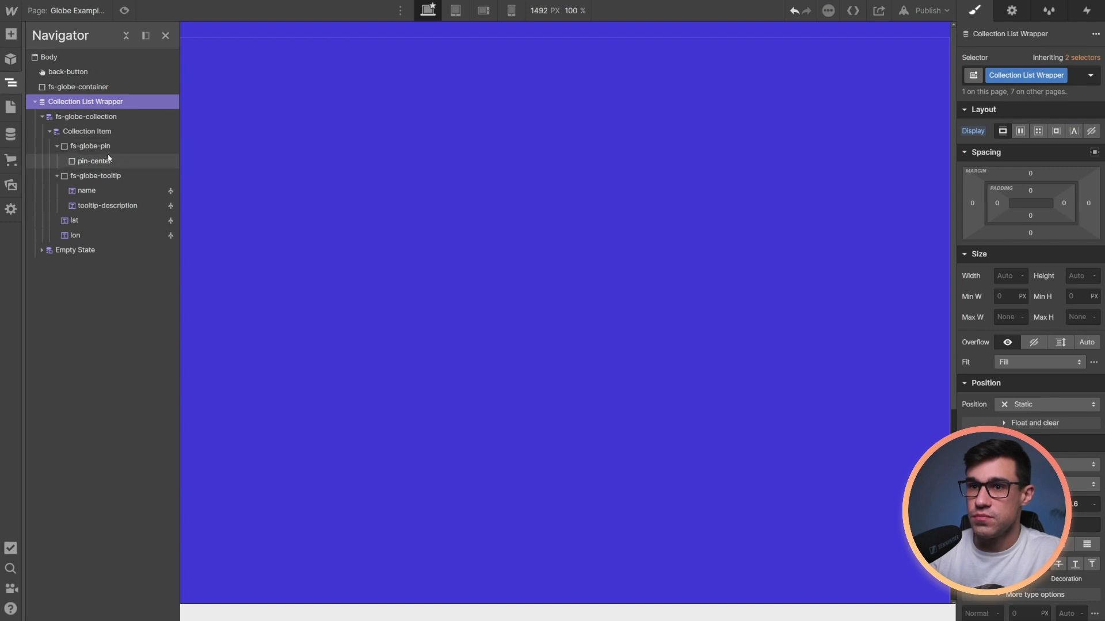
pyautogui.click(85, 116)
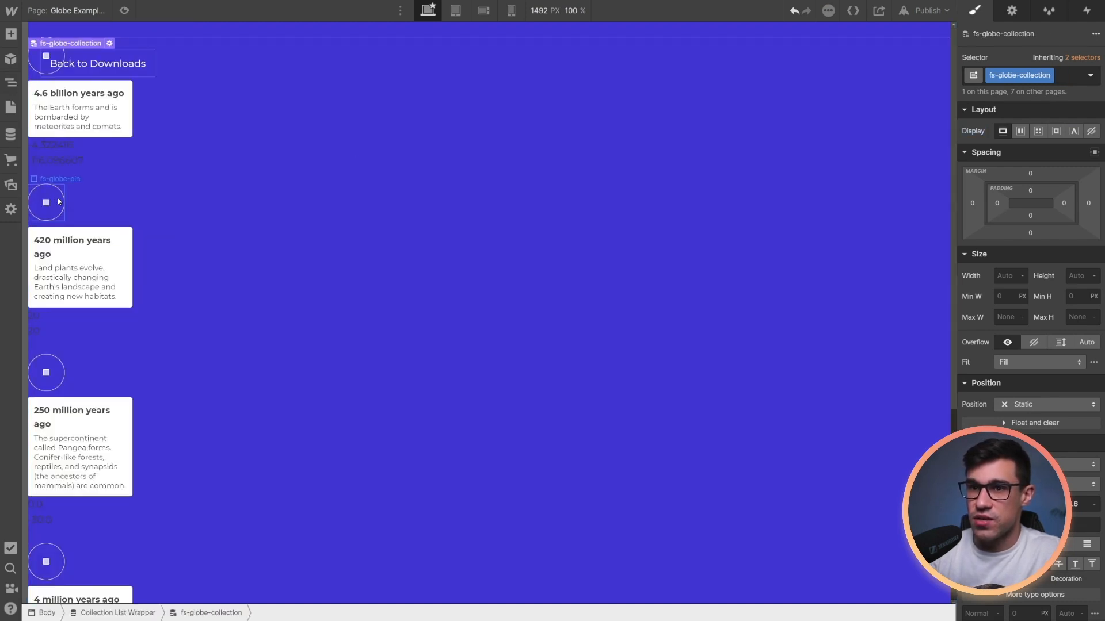
pyautogui.click(46, 203)
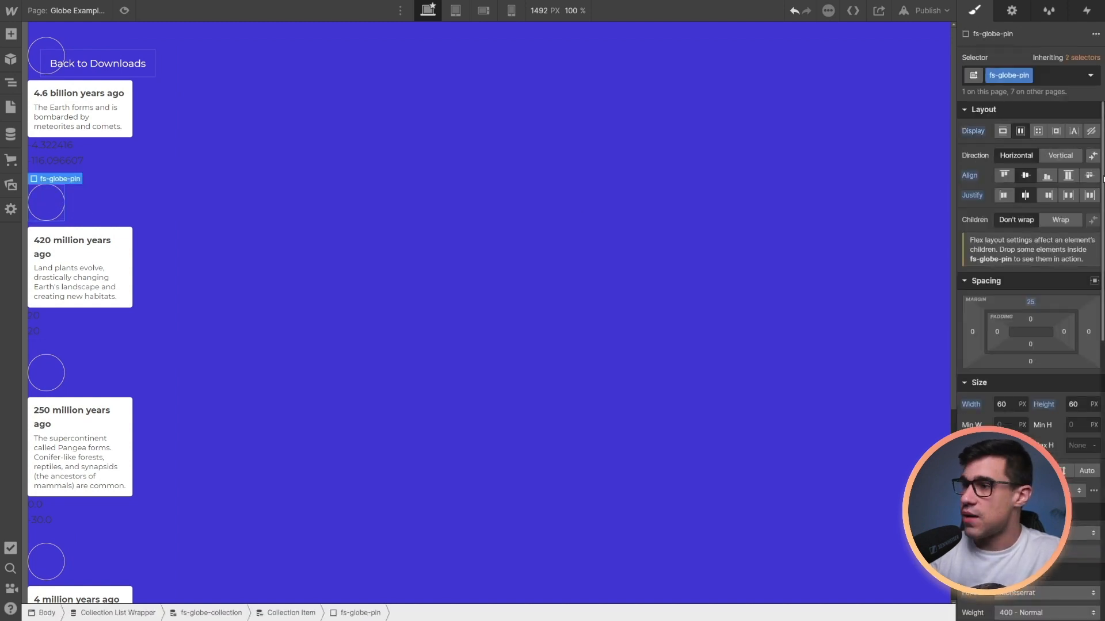
pyautogui.scroll(-3)
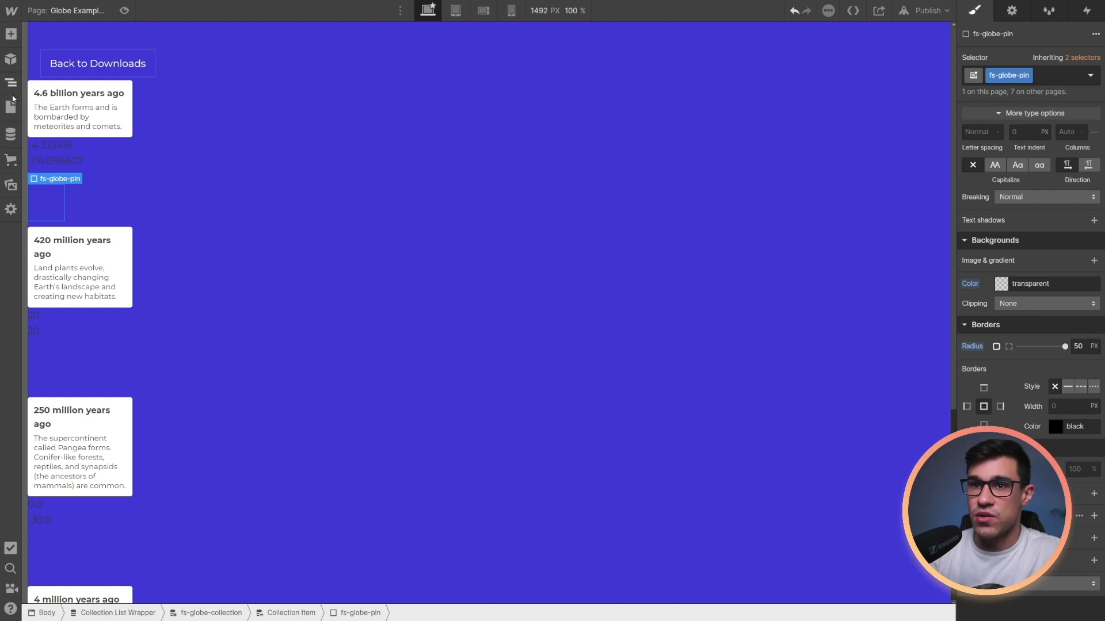
# Add a Lottie animation to the globe pin and replace it with the yellow pin JSON.
pyautogui.click(10, 34)
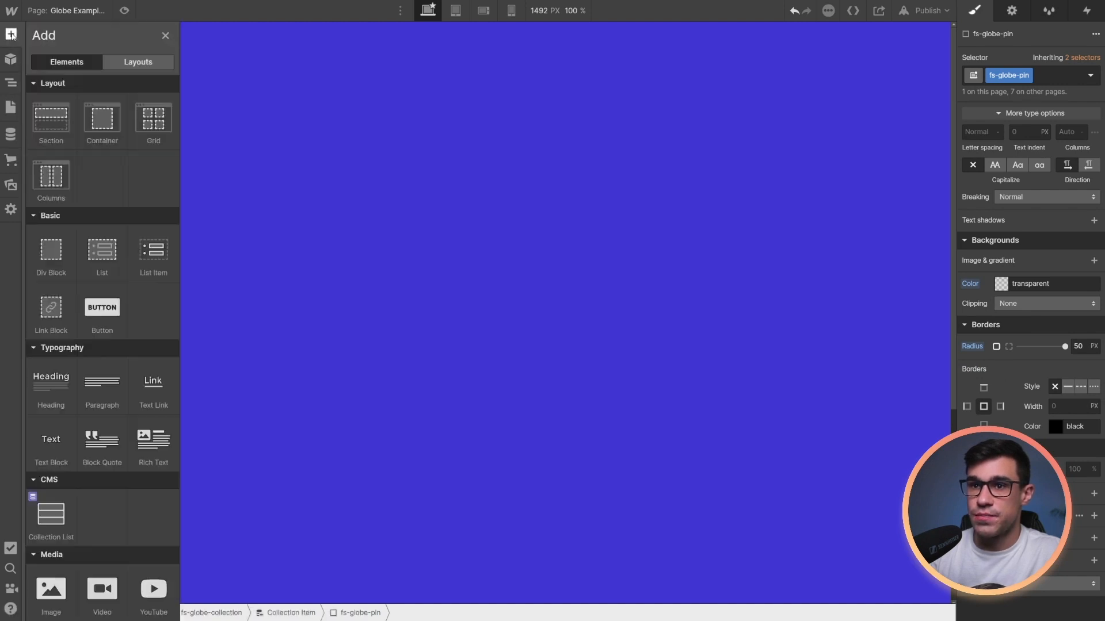
pyautogui.scroll(-3)
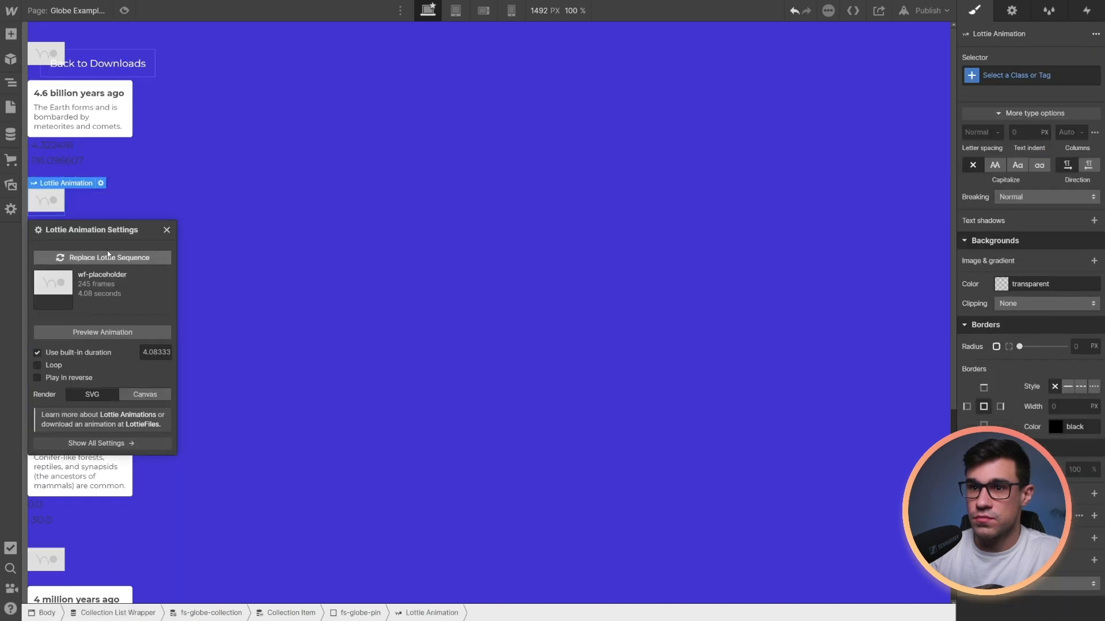
pyautogui.click(102, 257)
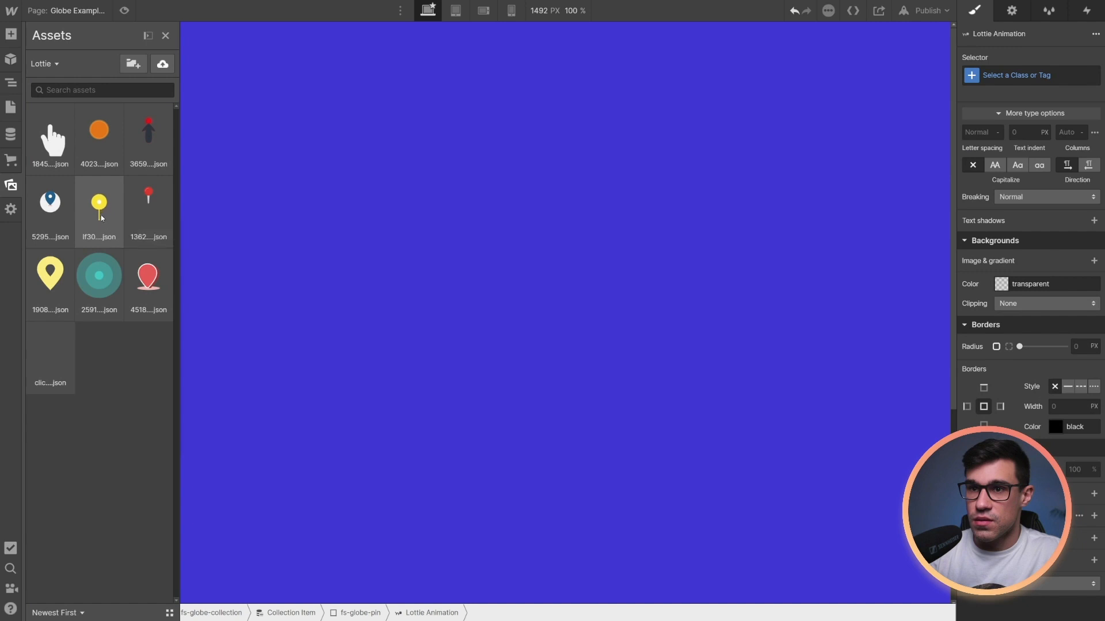
pyautogui.click(100, 176)
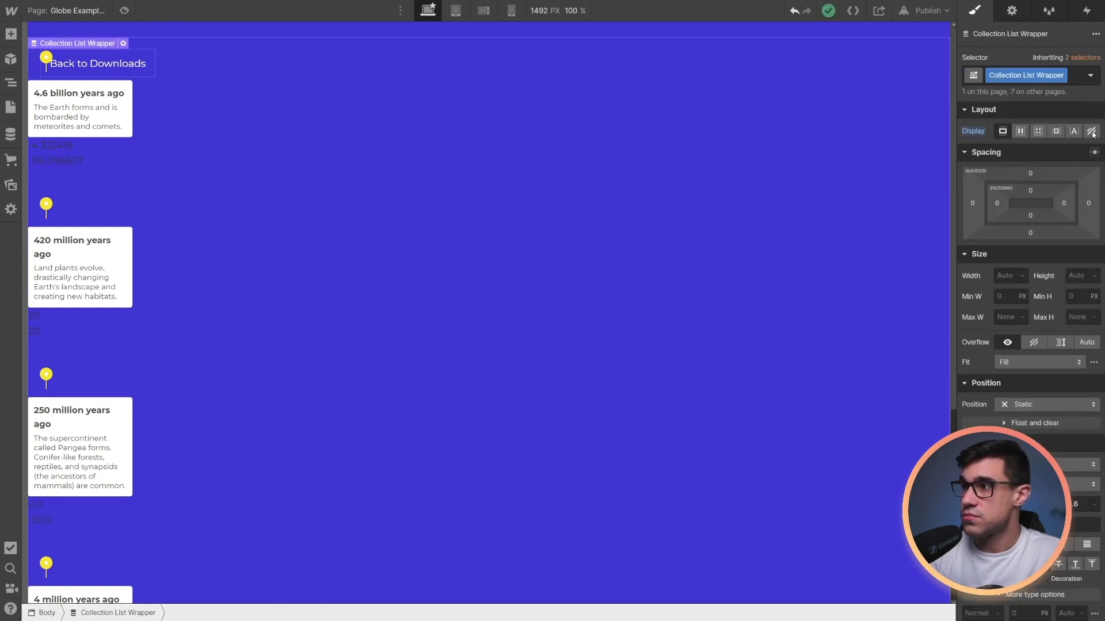
# Hide the Collection List Wrapper, republish to the selected domain, and view the live site.
pyautogui.click(926, 9)
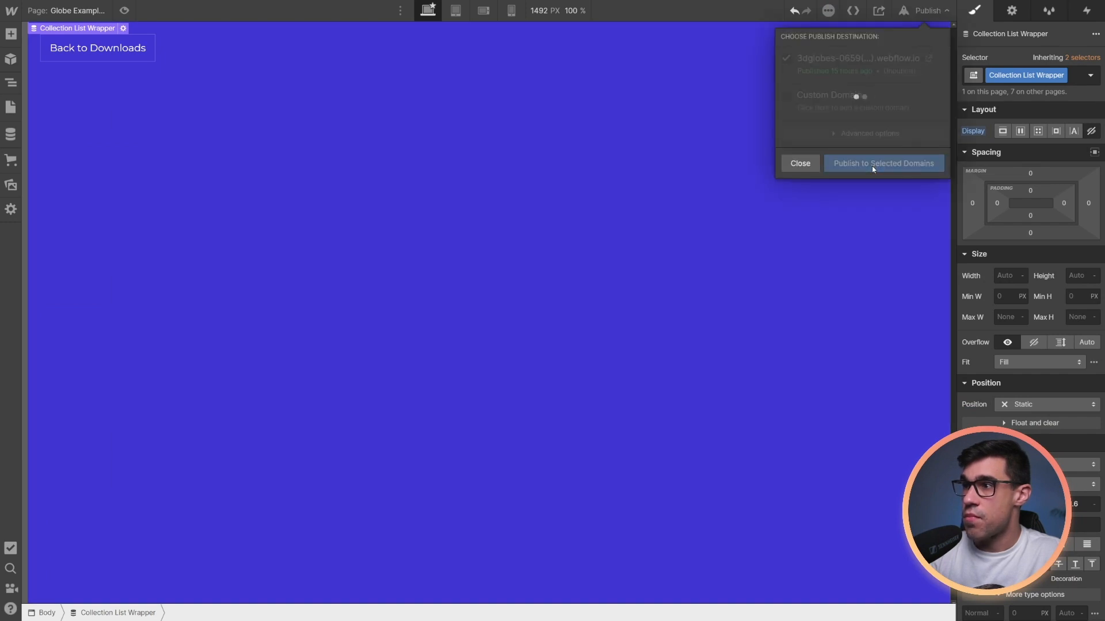
pyautogui.click(882, 162)
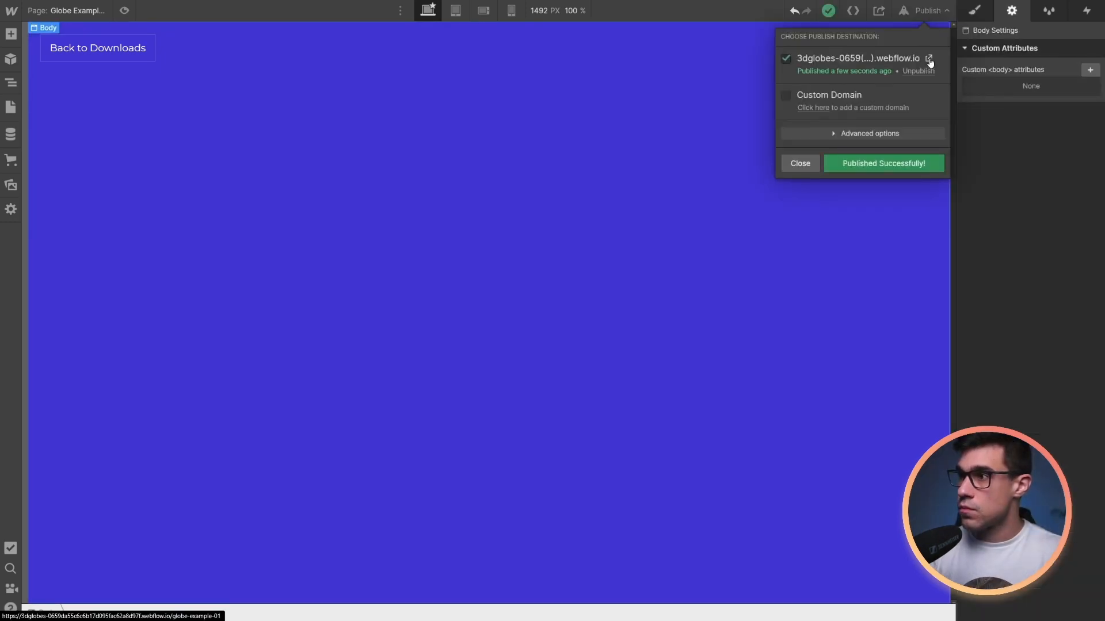
pyautogui.click(928, 58)
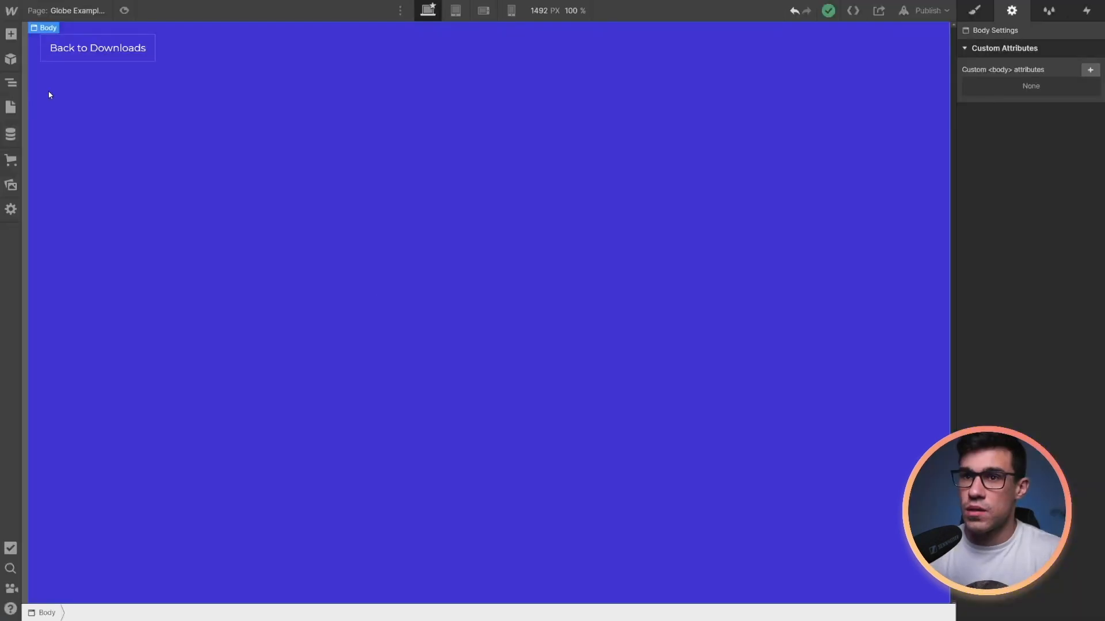
# Show collection items on canvas, select fs-globe-tooltip, and tag it fs-3dglobe-element = tooltip.
pyautogui.click(11, 82)
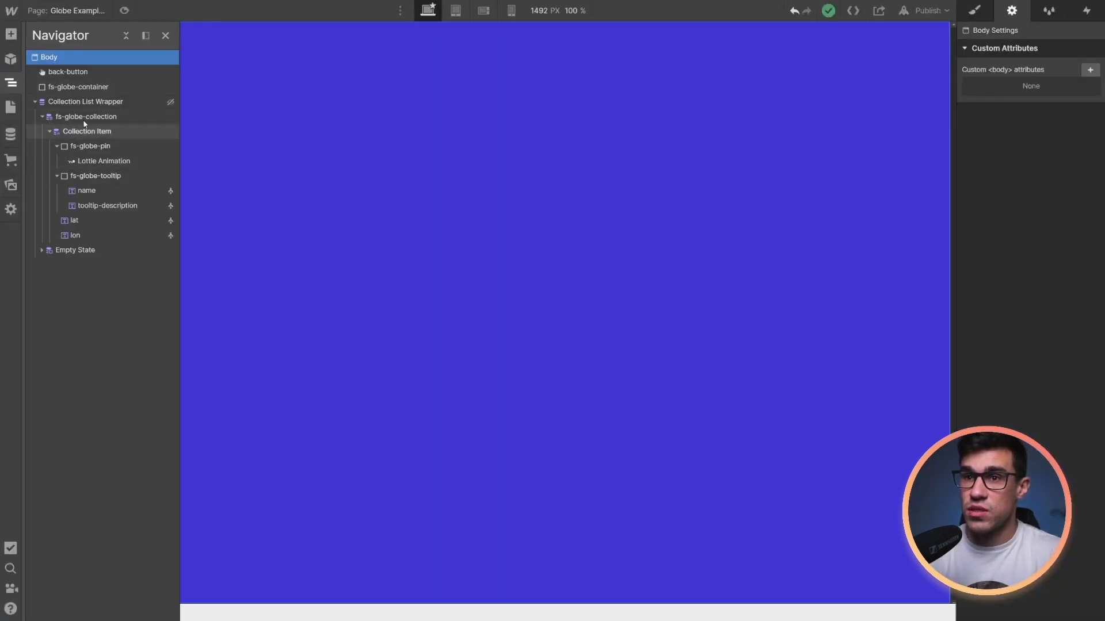
pyautogui.click(85, 101)
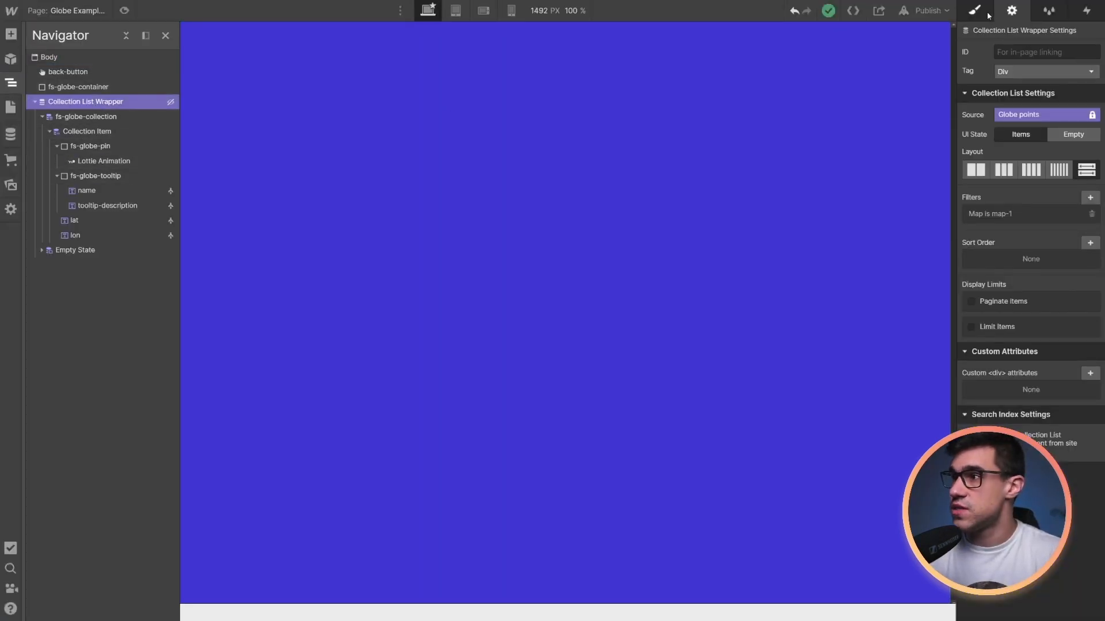
pyautogui.click(975, 10)
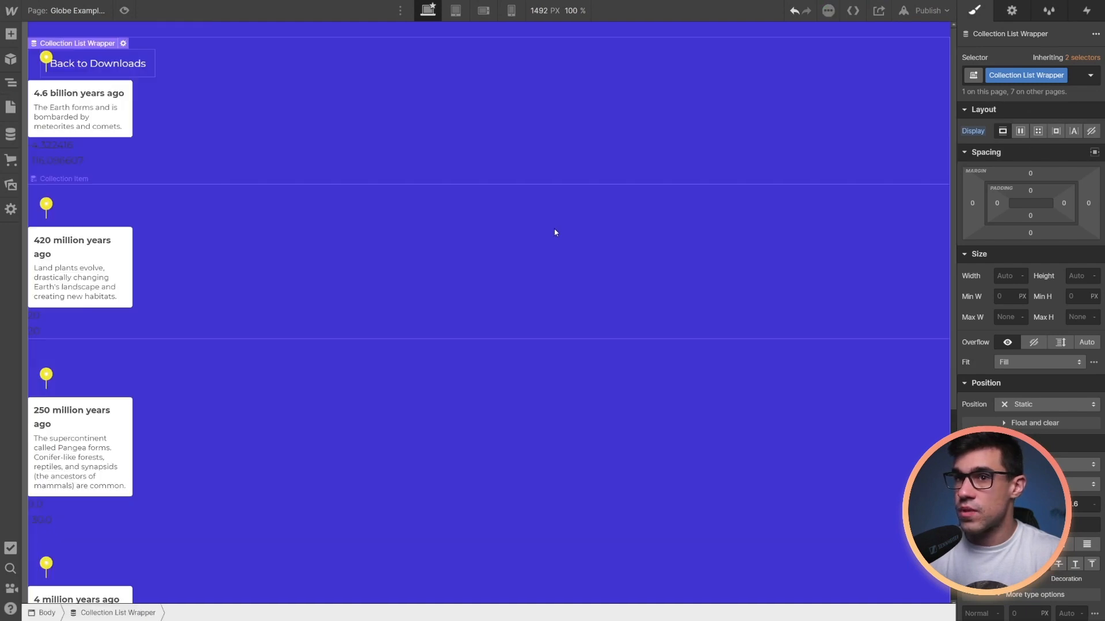
pyautogui.click(63, 179)
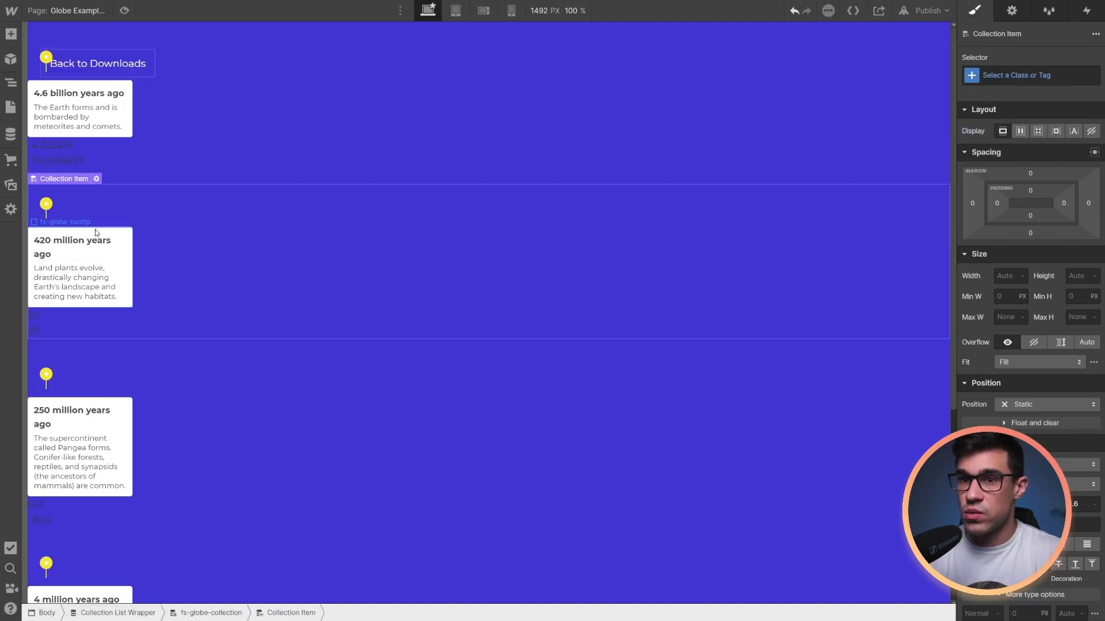
pyautogui.click(64, 221)
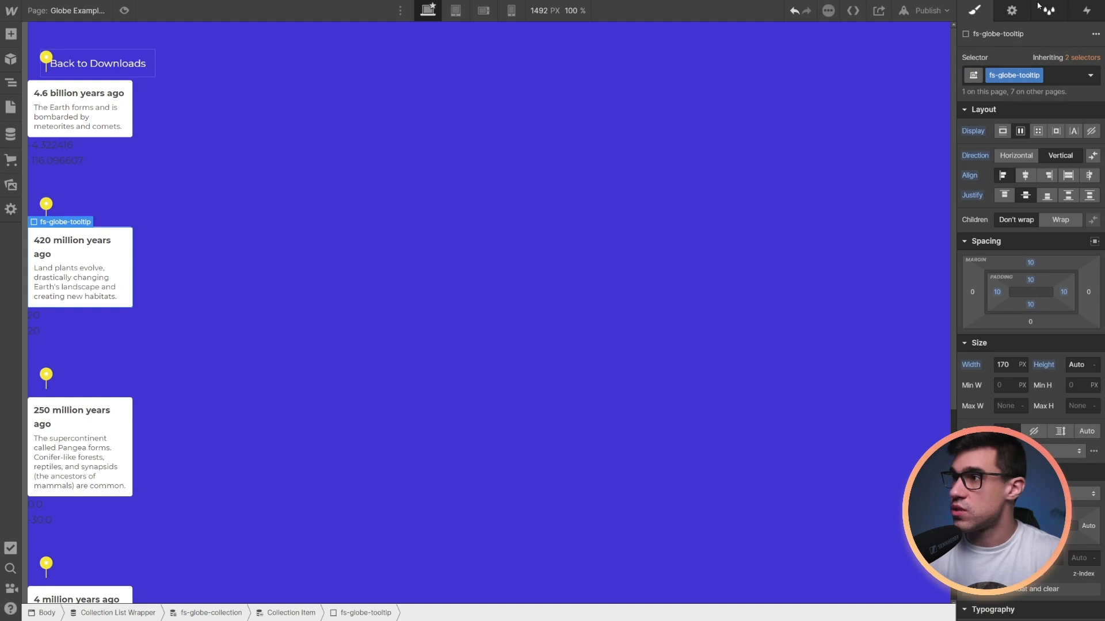
pyautogui.click(1011, 11)
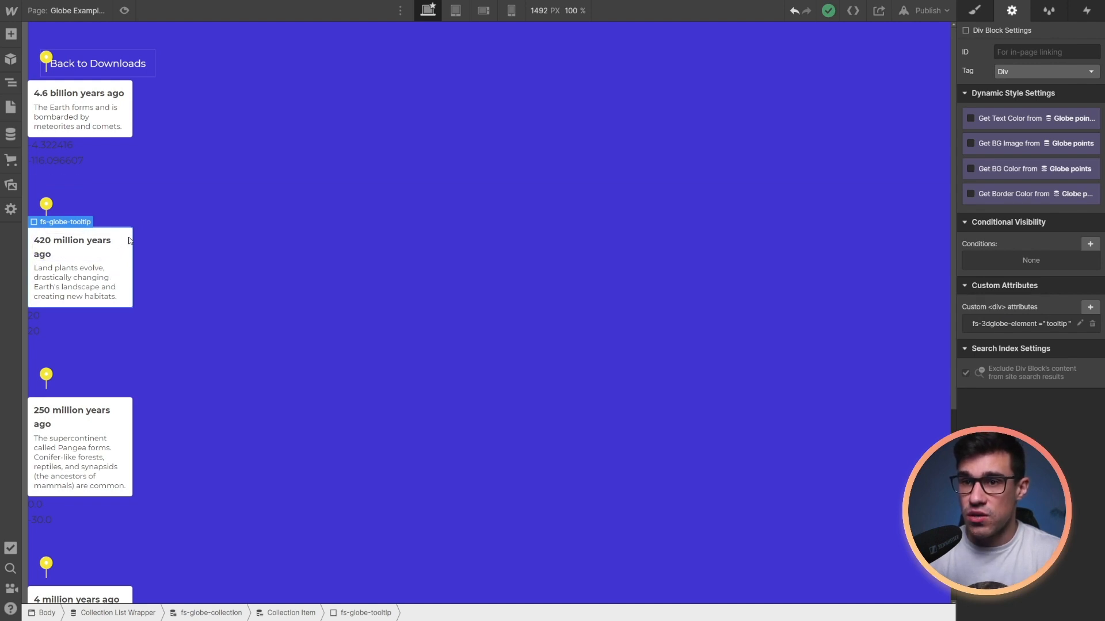
# Bind the tooltip image to the Globe points collection's headshot field.
pyautogui.click(11, 34)
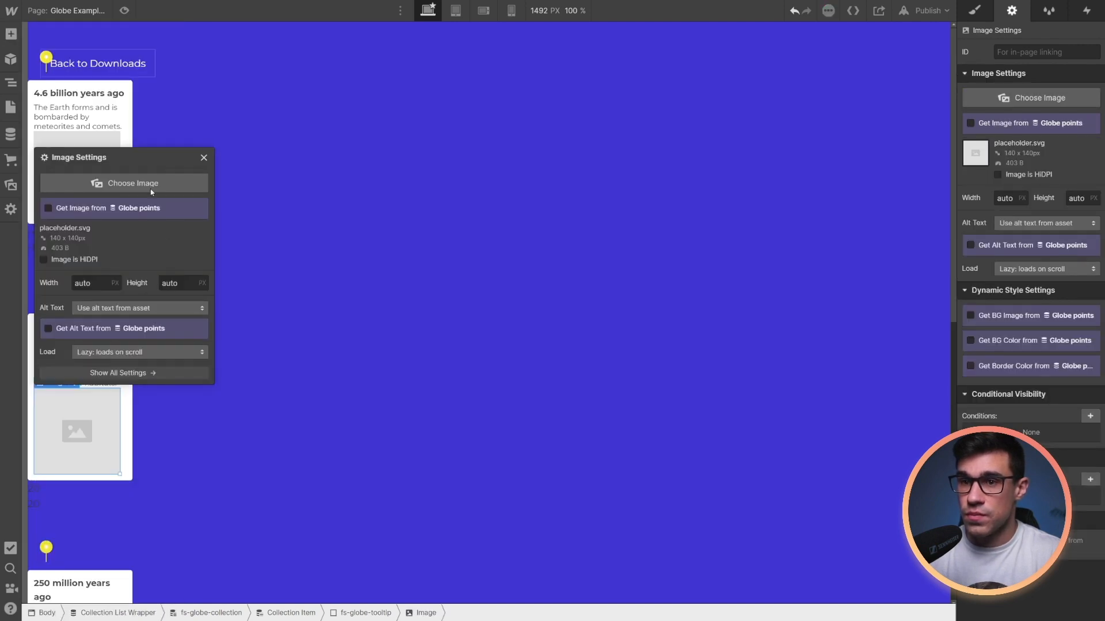
pyautogui.click(47, 208)
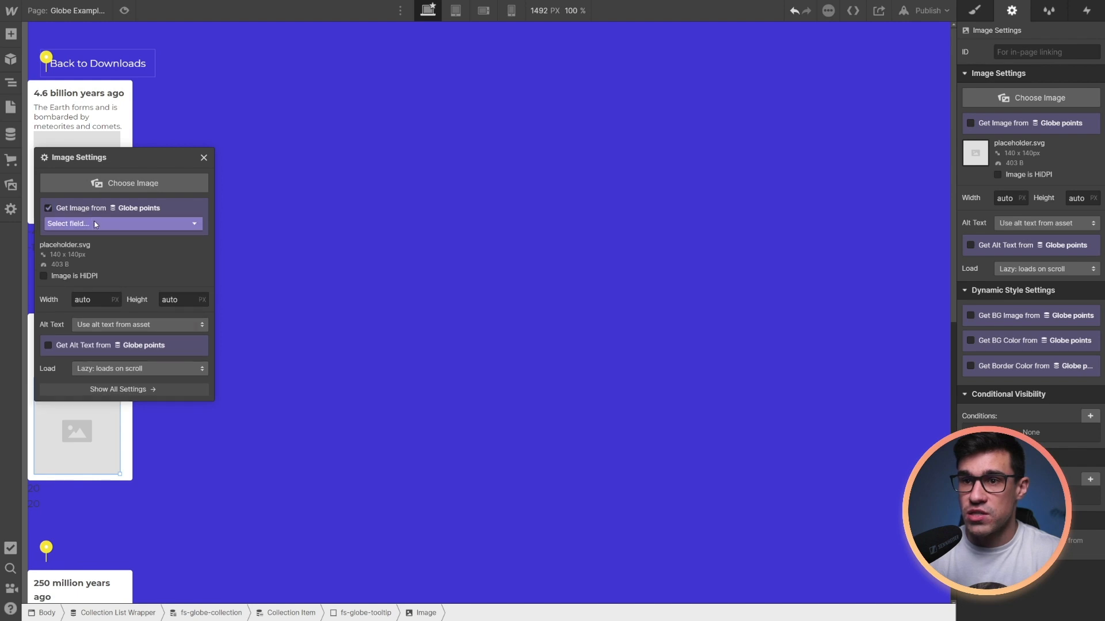
pyautogui.click(120, 223)
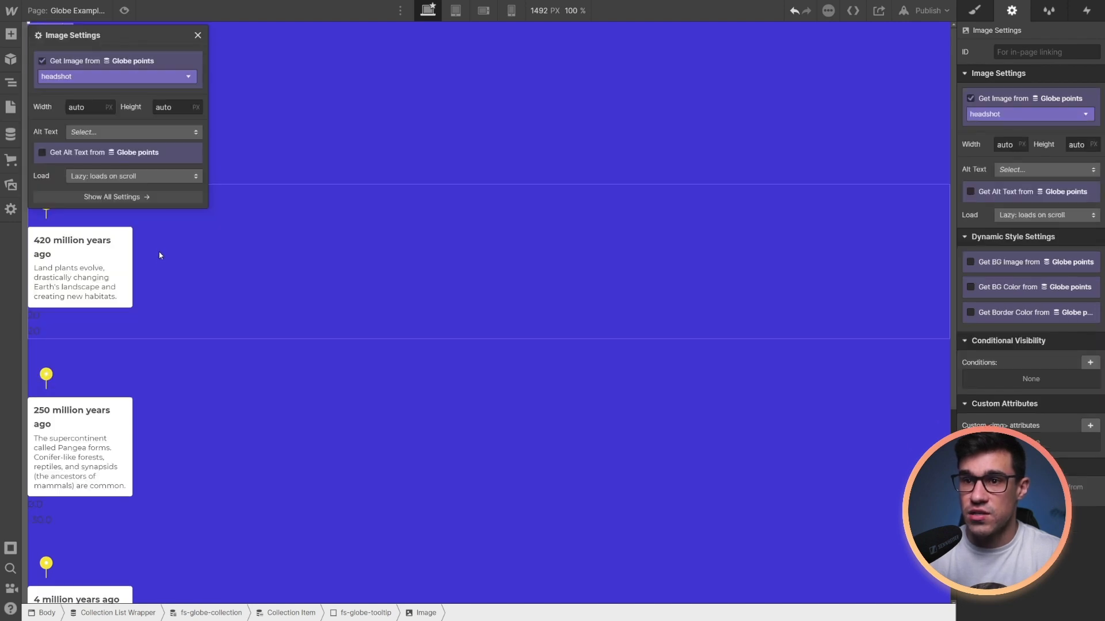
pyautogui.moveTo(126, 264)
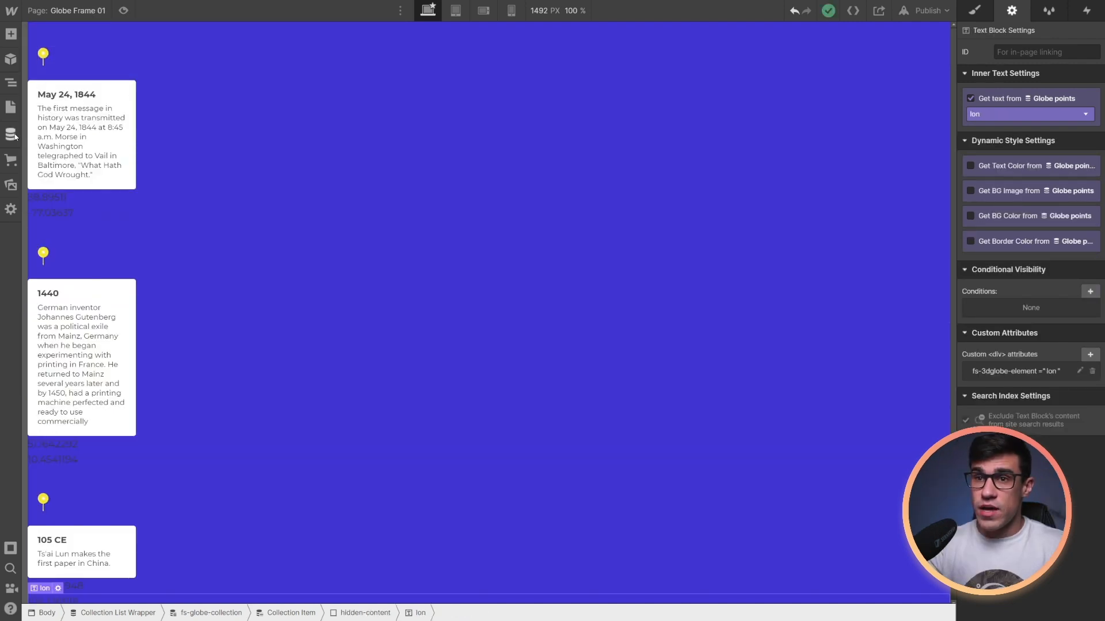
# View the Globe points collection items, then open a new browser tab.
pyautogui.click(11, 134)
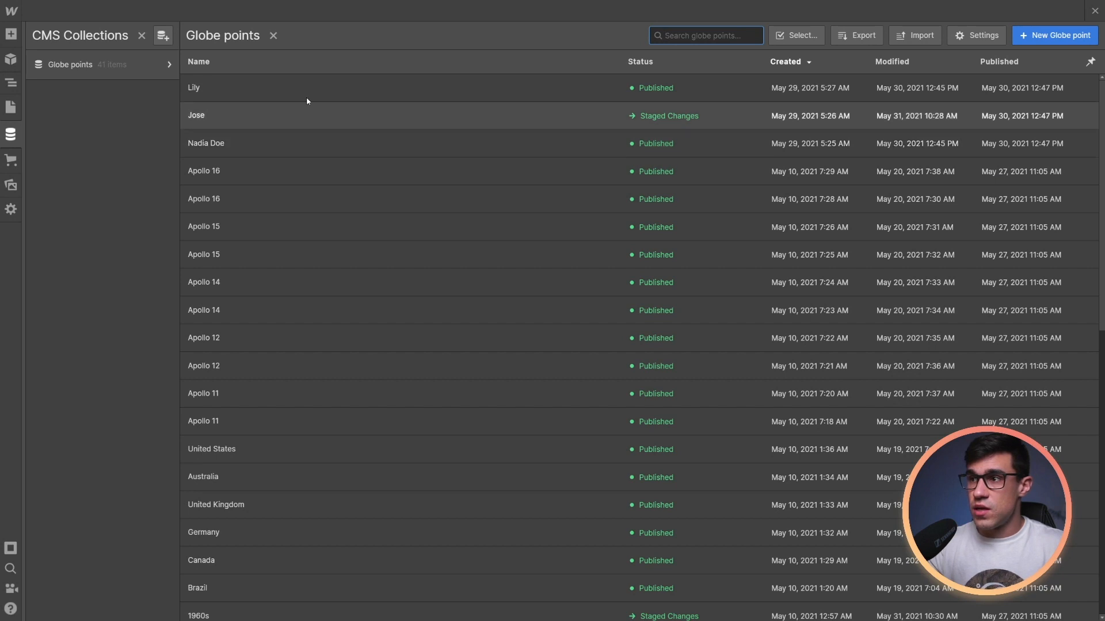
pyautogui.moveTo(323, 106)
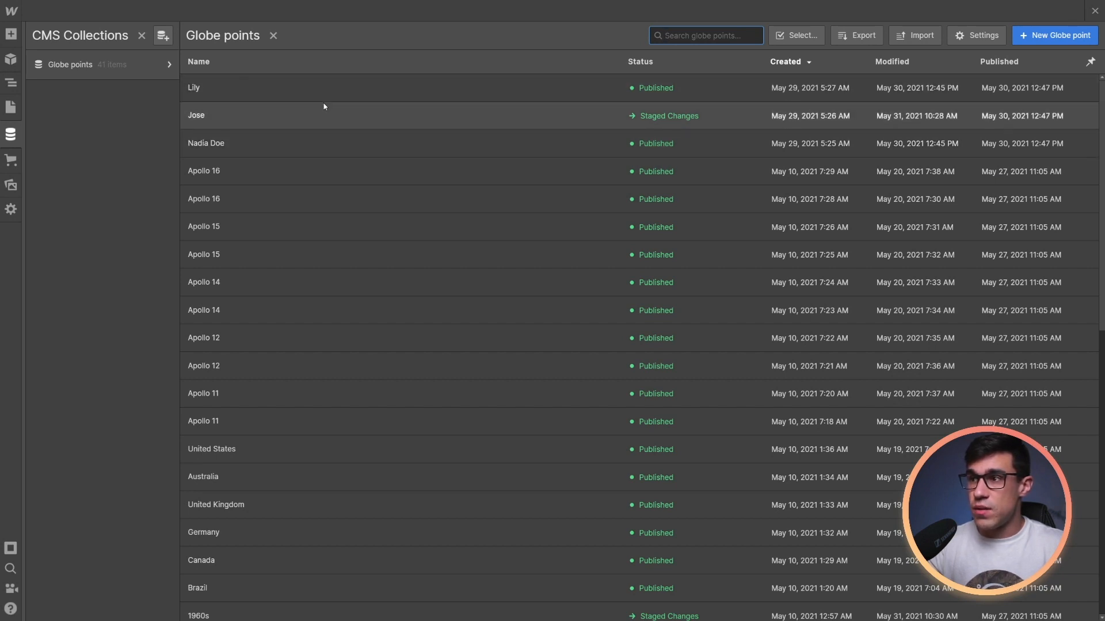
pyautogui.click(194, 87)
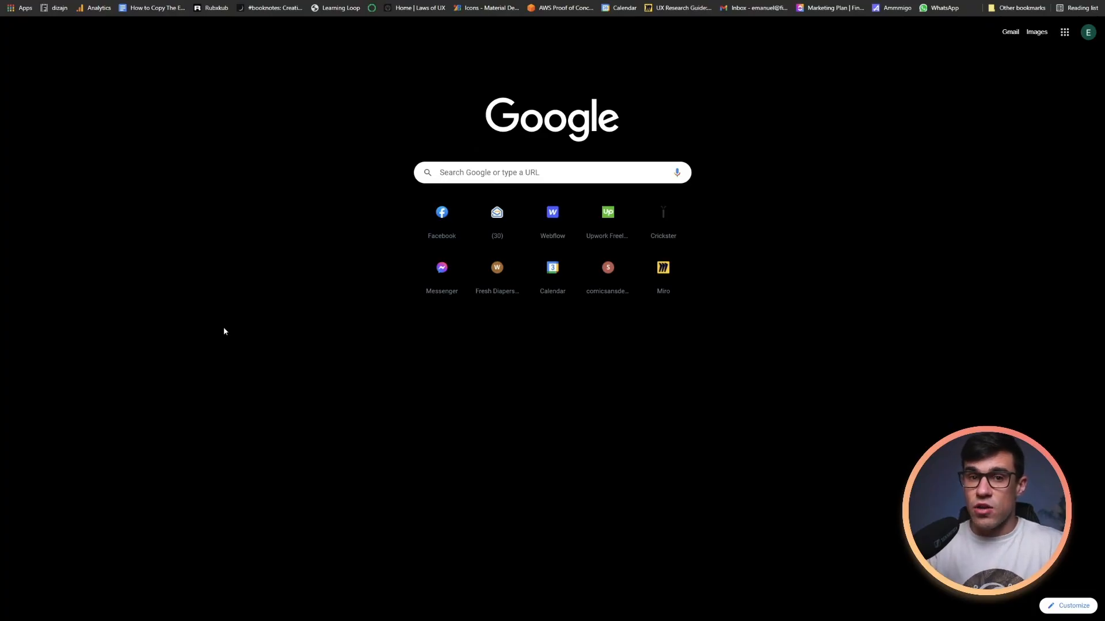
# Search 'cincinnati coordinates' and select the 84.5120° W longitude value.
pyautogui.click(552, 172)
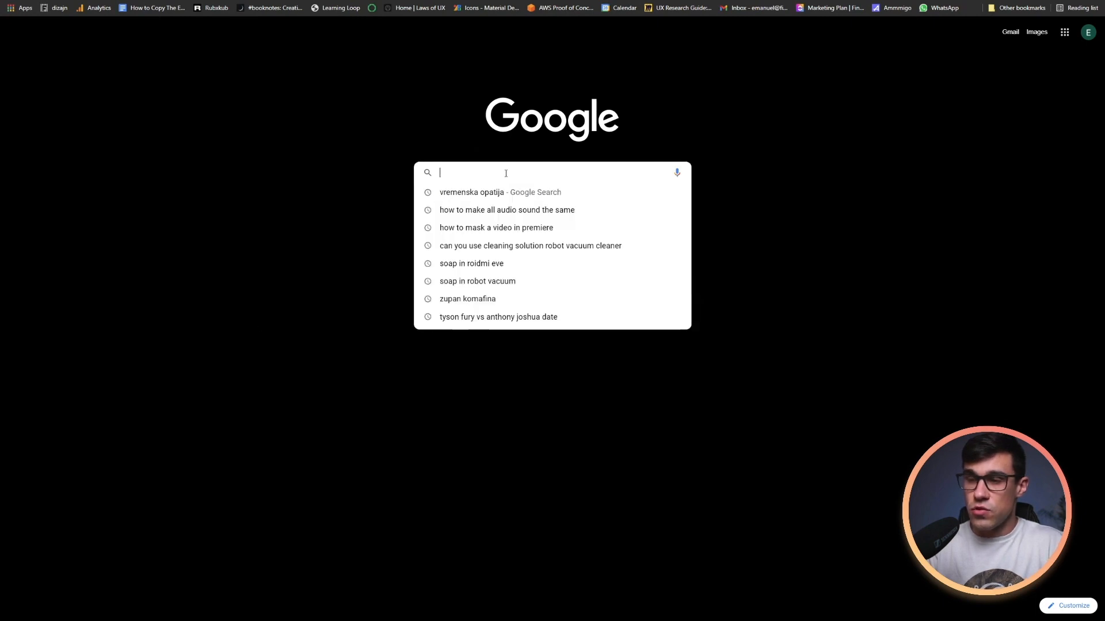
pyautogui.write('cincinnati coordinates')
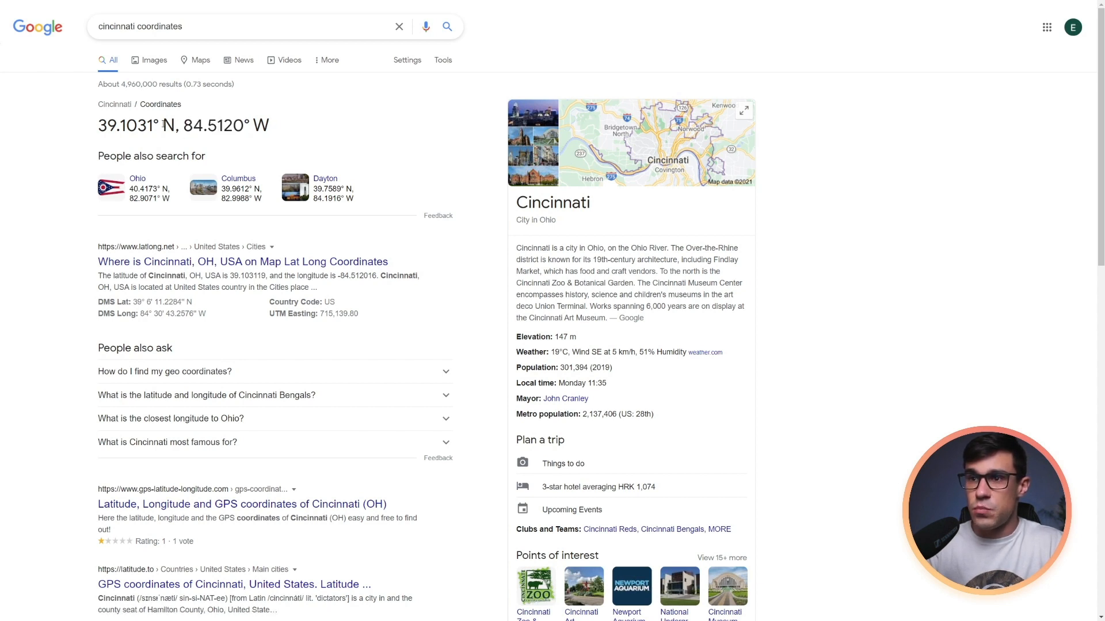
pyautogui.moveTo(239, 188)
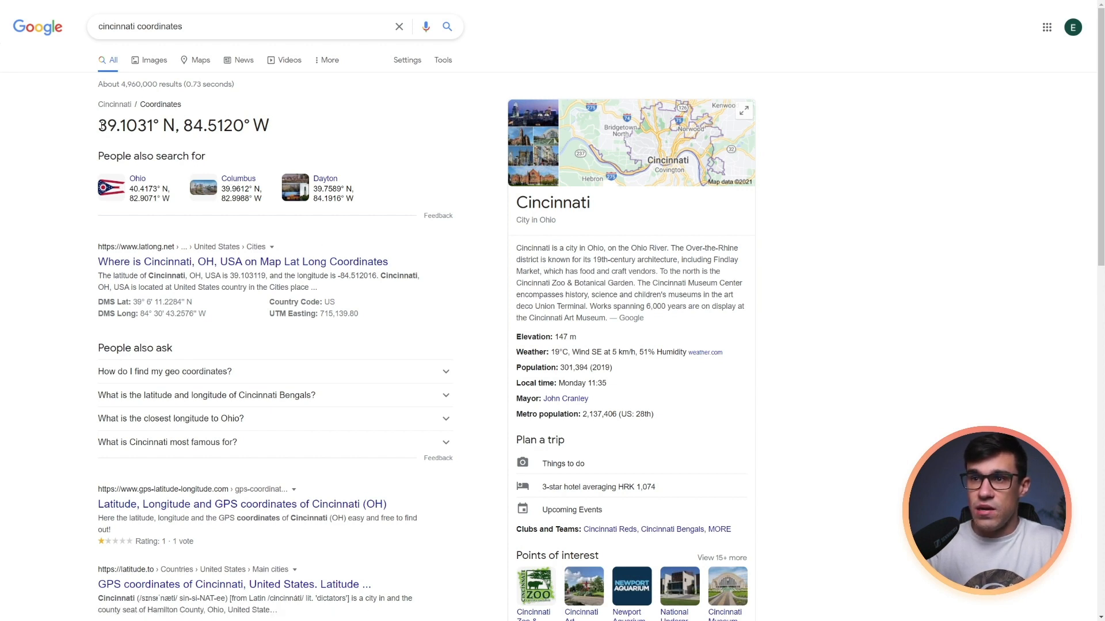
pyautogui.doubleClick(199, 125)
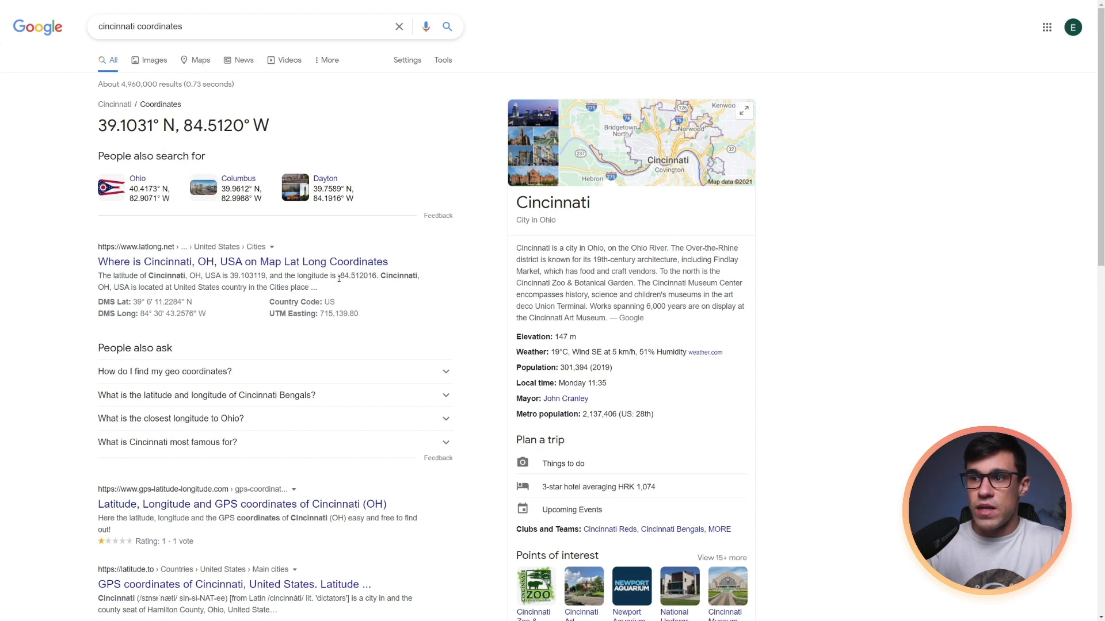
pyautogui.doubleClick(343, 276)
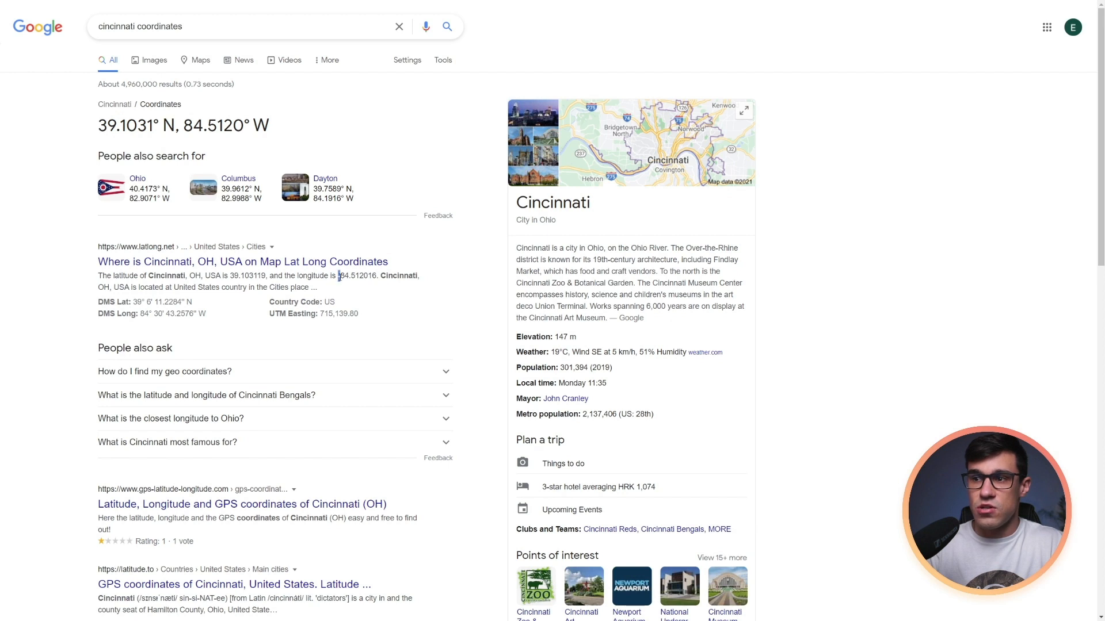
pyautogui.moveTo(99, 115)
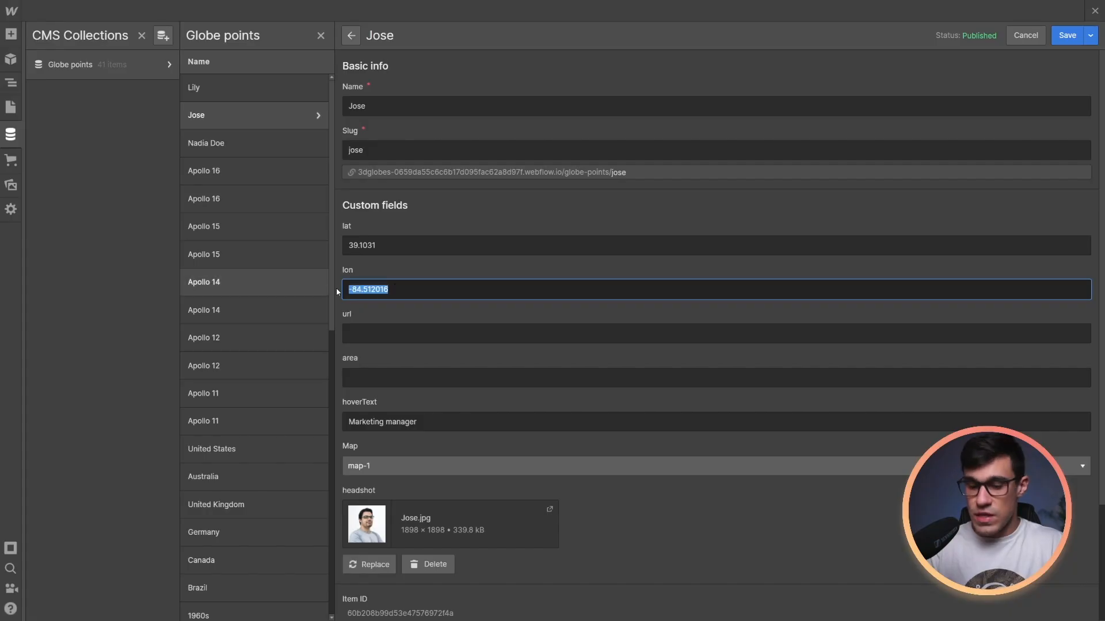
# Enter Jose's coordinates (lat 39.1031, lon -84.512016) and save the item.
pyautogui.click(634, 245)
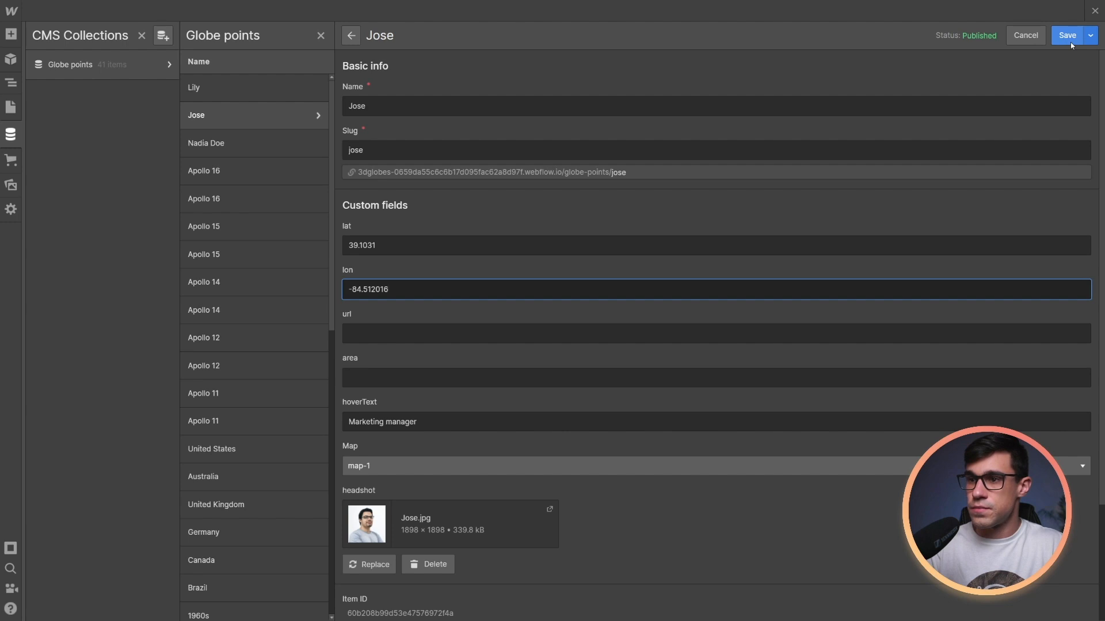
pyautogui.click(1066, 35)
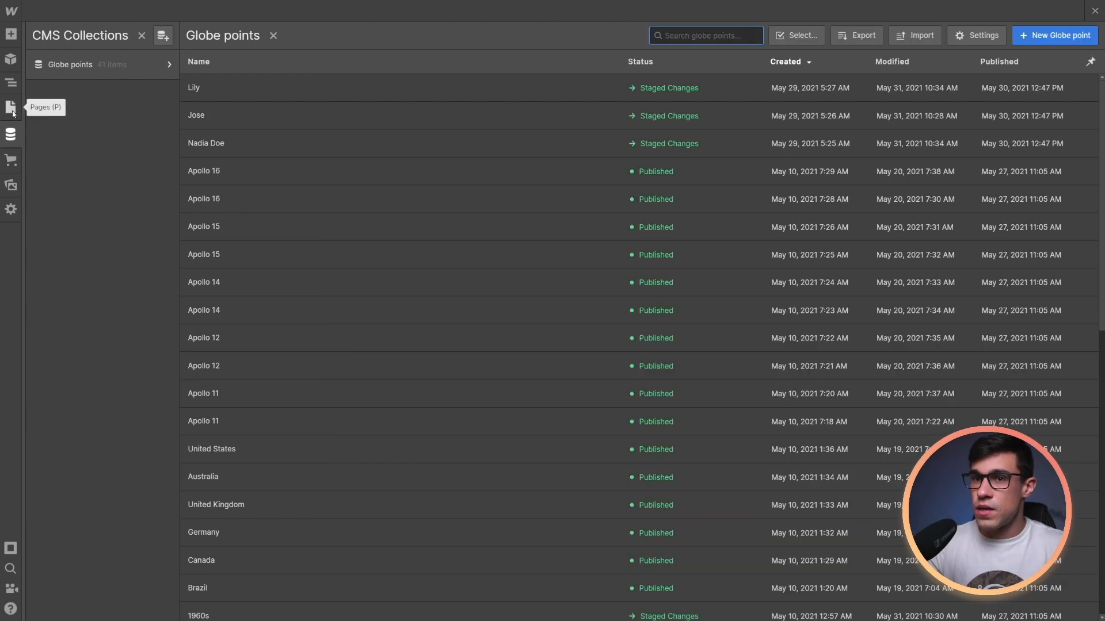
# Change the globe collection list filter from map-2 to map-1.
pyautogui.click(11, 107)
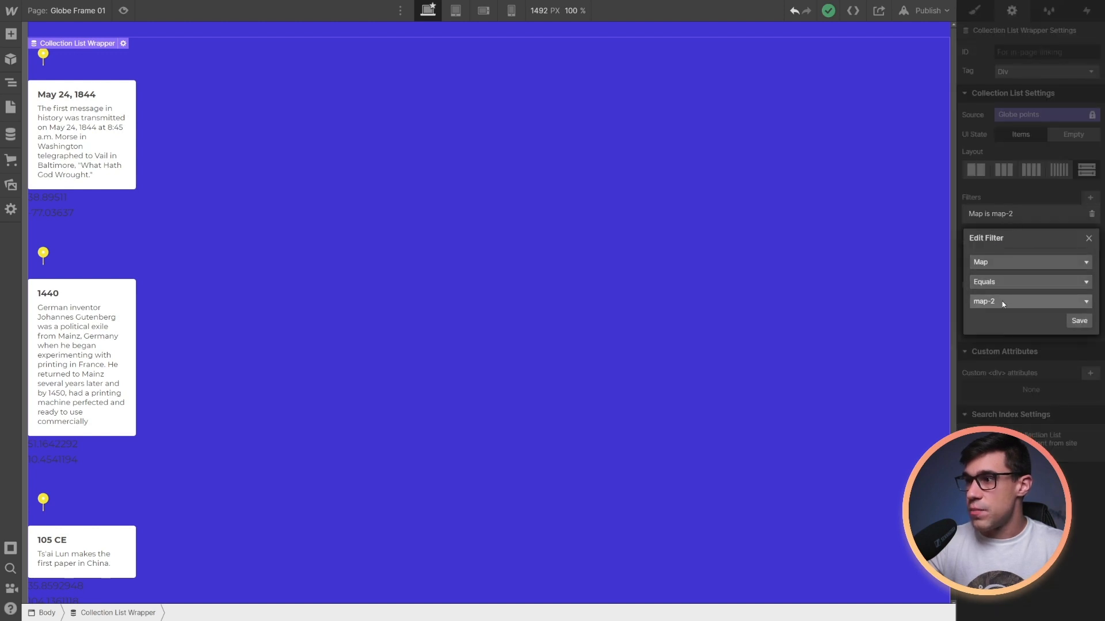
pyautogui.click(1029, 301)
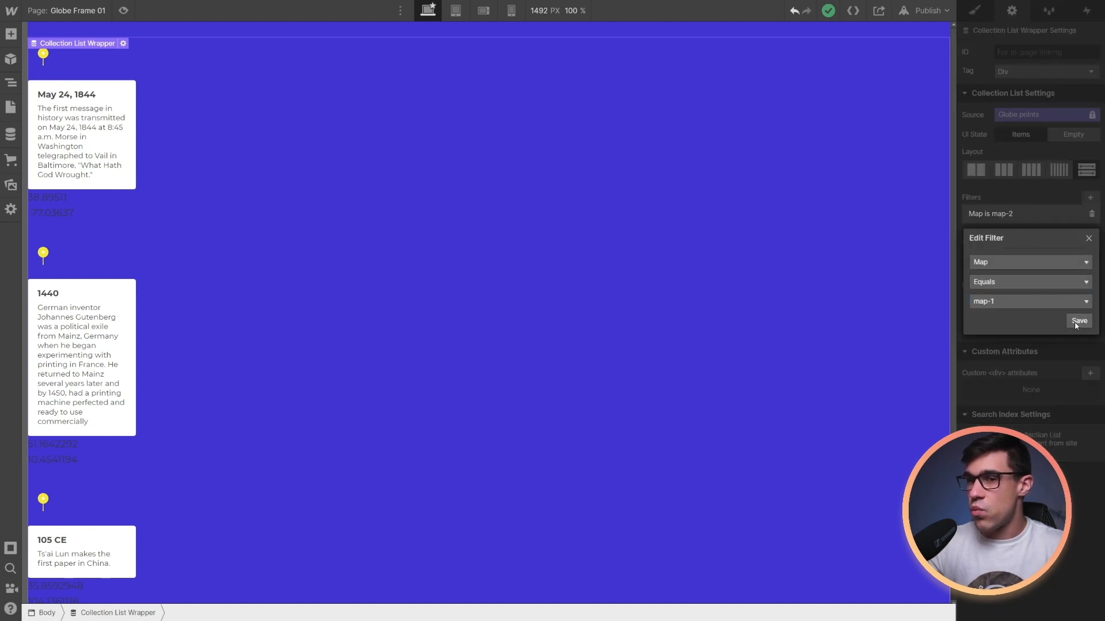
pyautogui.click(1078, 322)
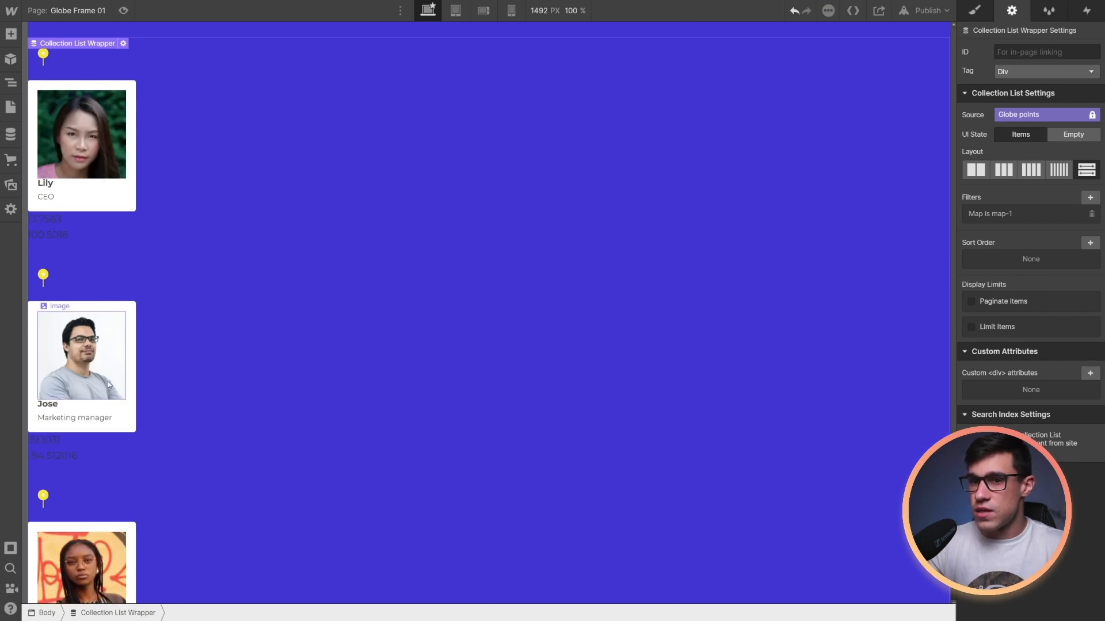
# Add a space-bottom class to Jose's tooltip headshot image, typing 'bottom'.
pyautogui.click(81, 355)
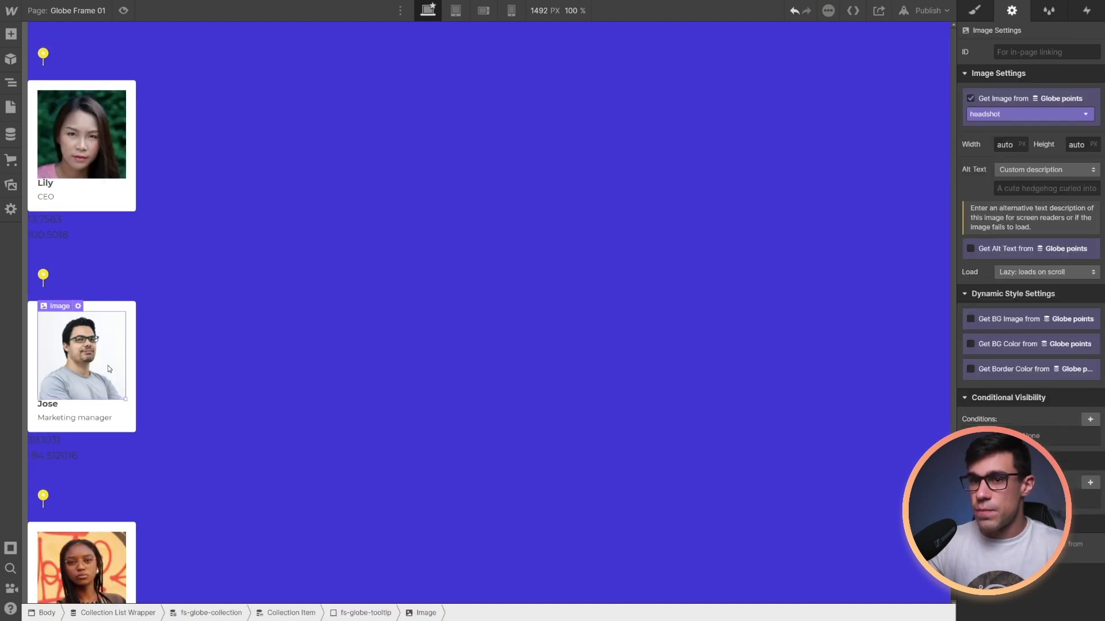
pyautogui.click(975, 10)
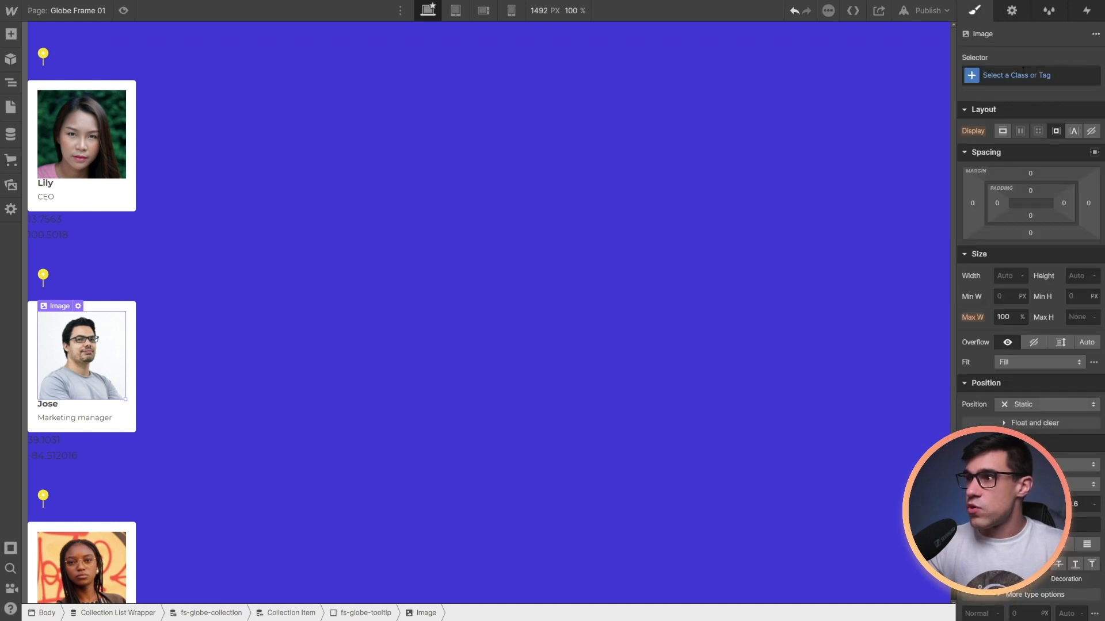
pyautogui.click(1022, 75)
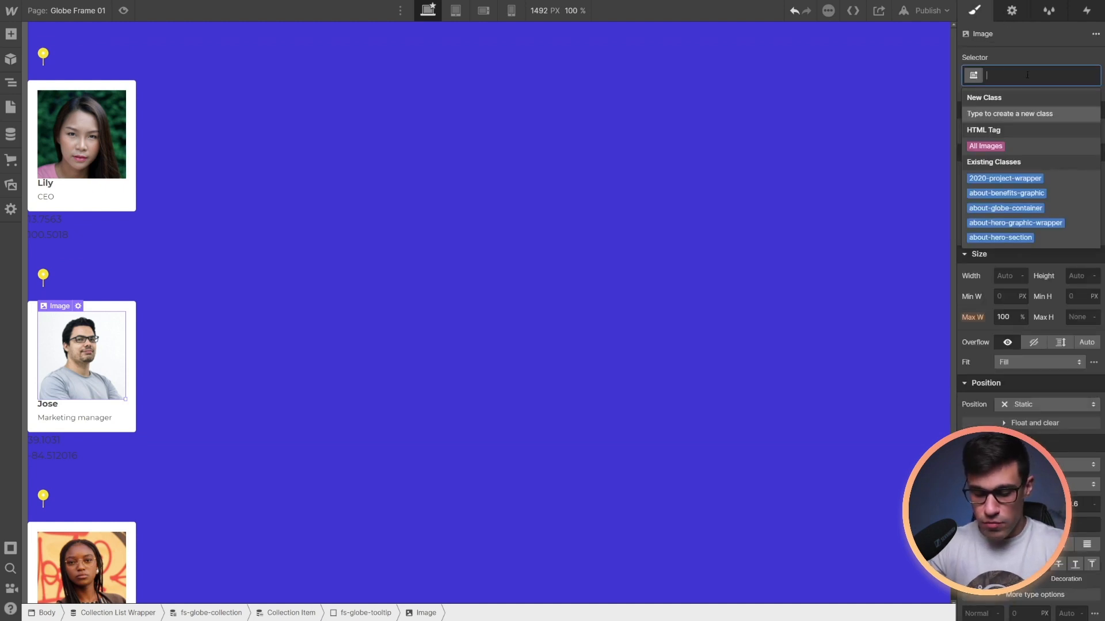
pyautogui.write('bottom')
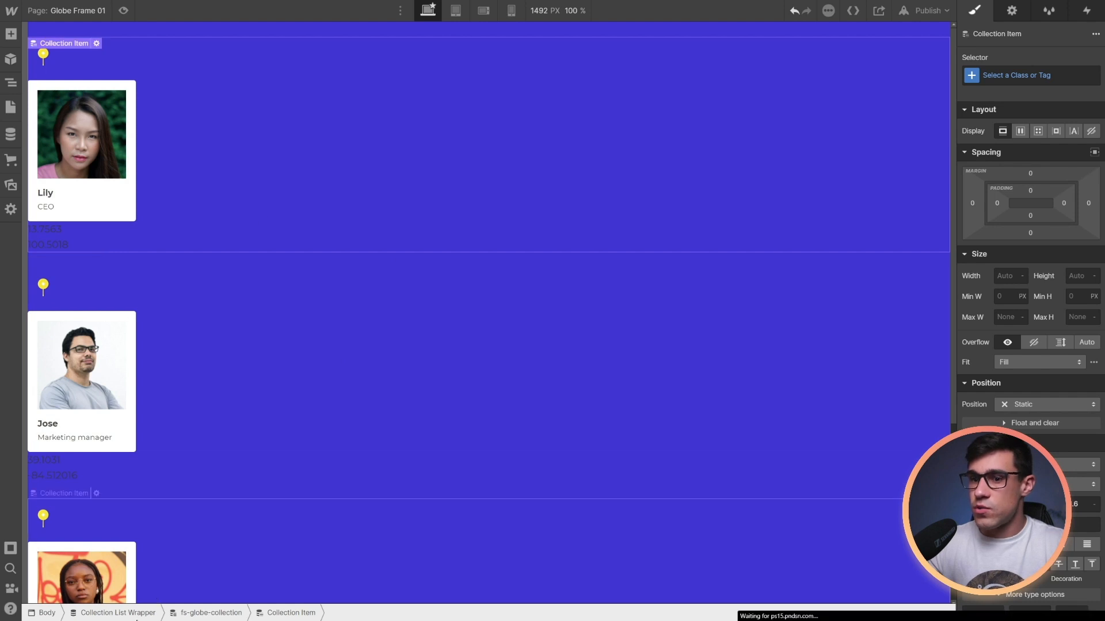
# Publish the site to its selected webflow.io domain.
pyautogui.click(119, 612)
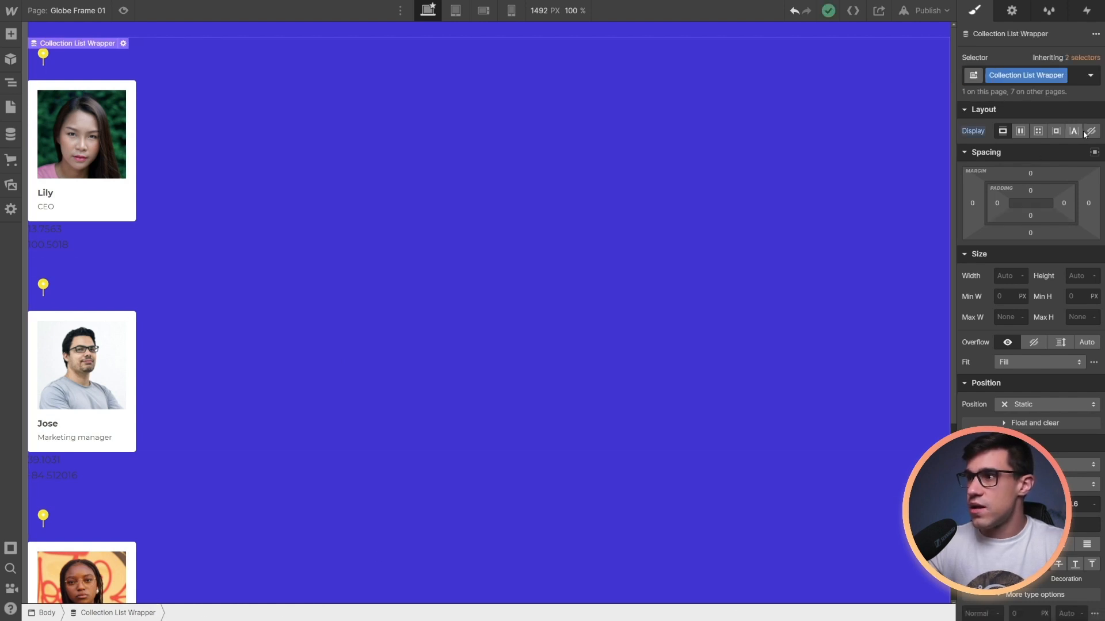
pyautogui.click(927, 9)
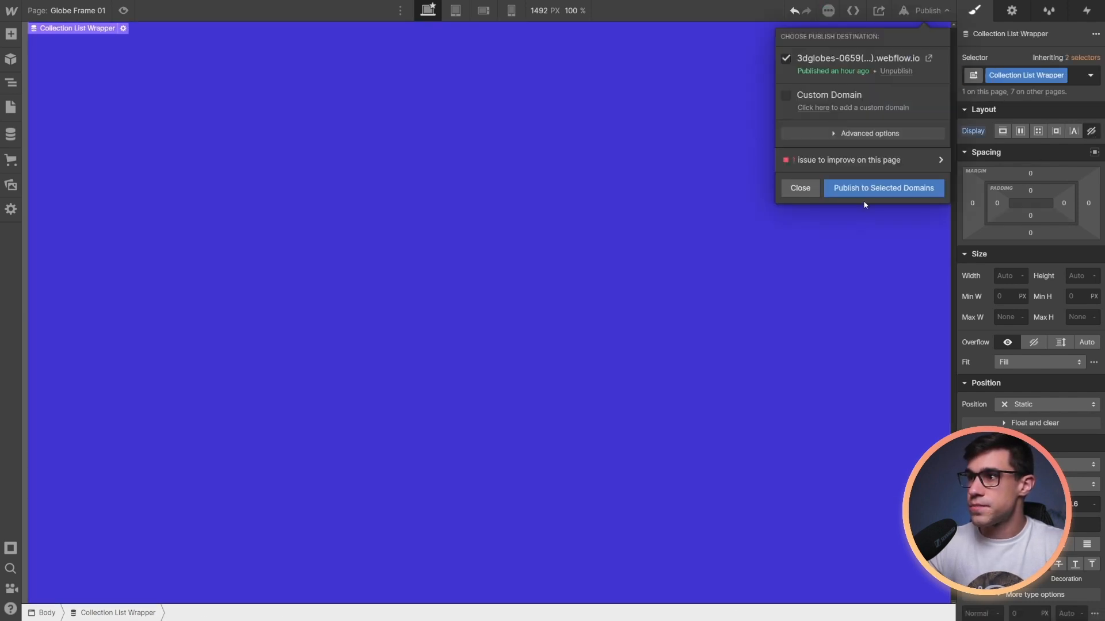
pyautogui.click(883, 188)
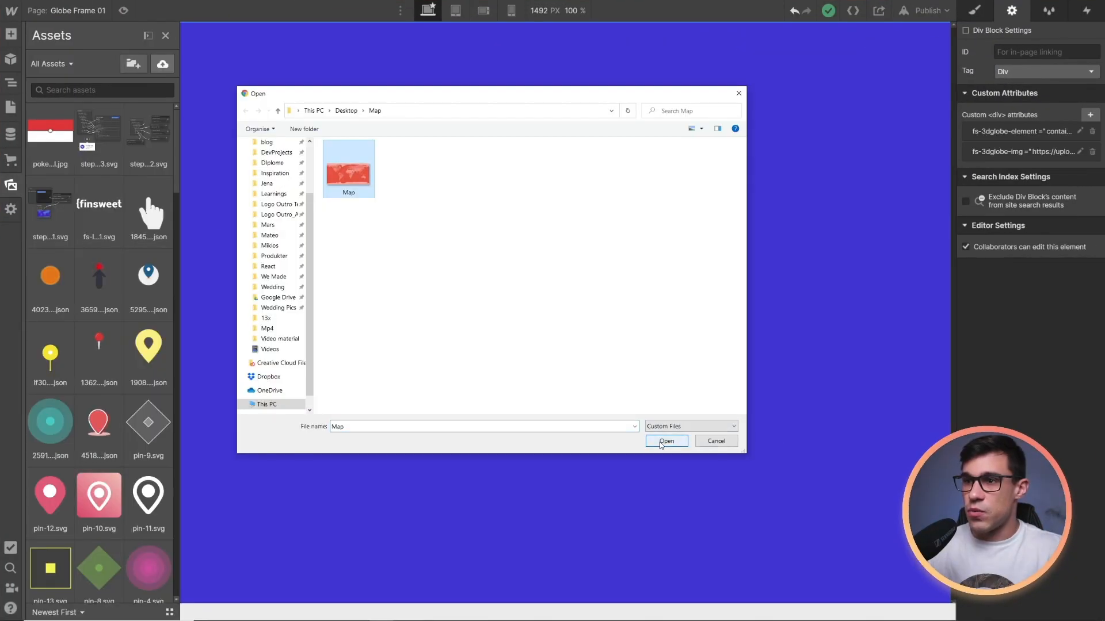
# Upload the Map file from the Desktop into the site's assets.
pyautogui.click(665, 440)
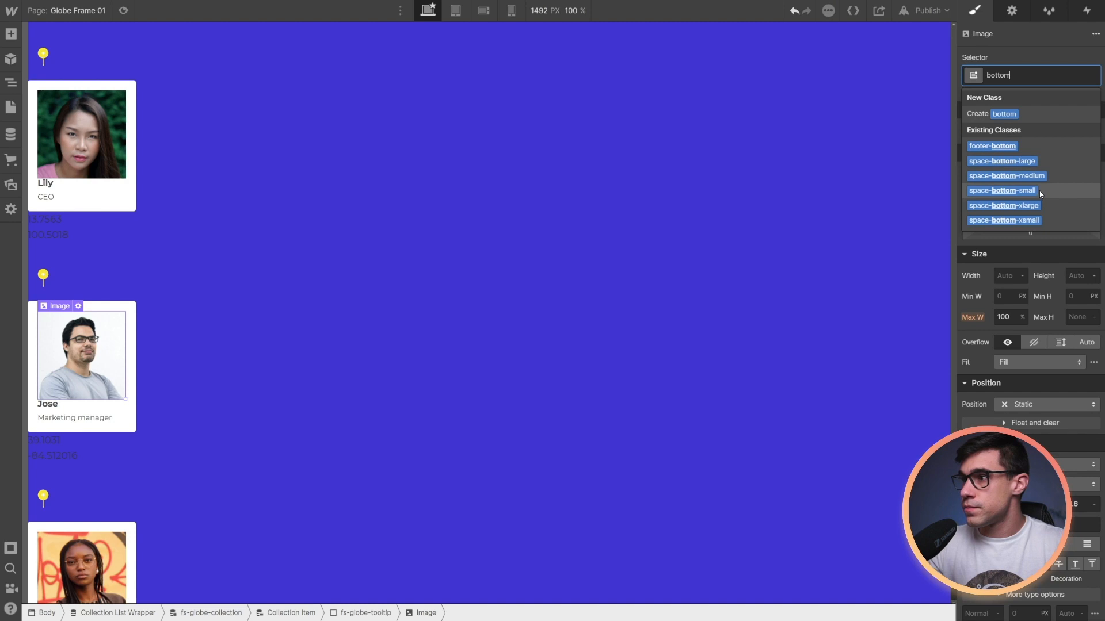